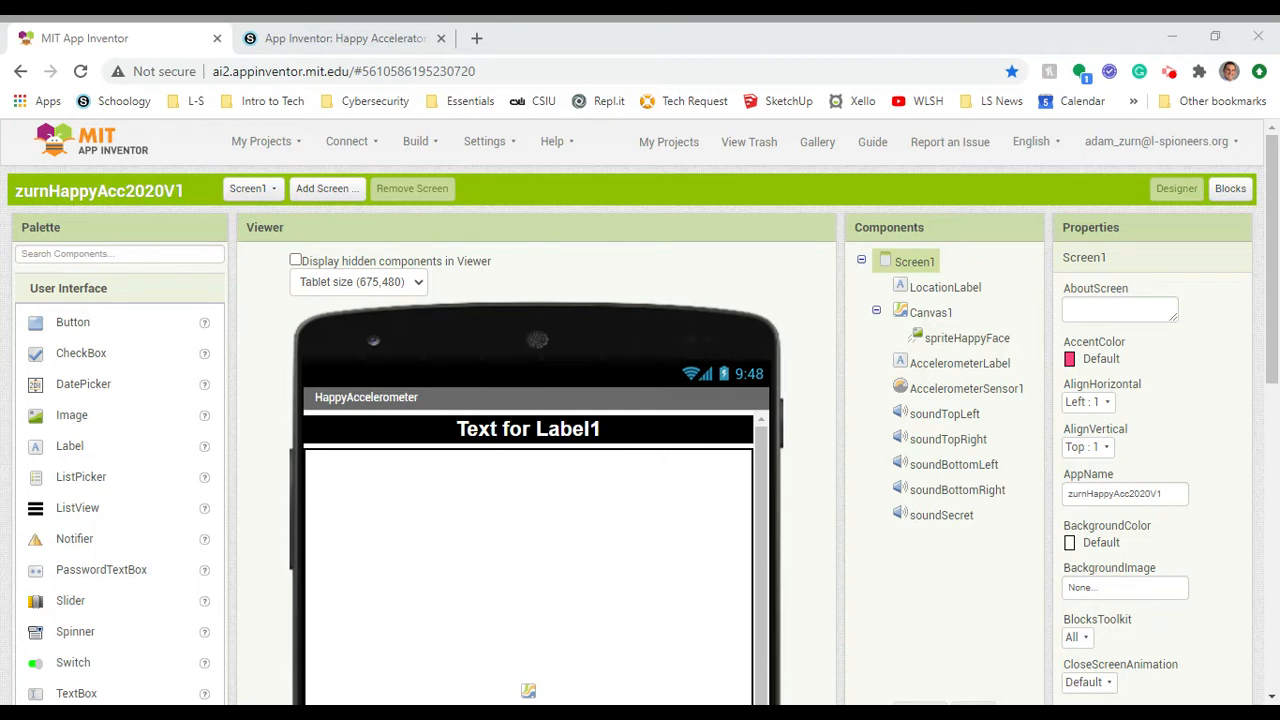
# Step: Start a new project from My Projects named zurnHappyAcc2020V2
pyautogui.click(956, 489)
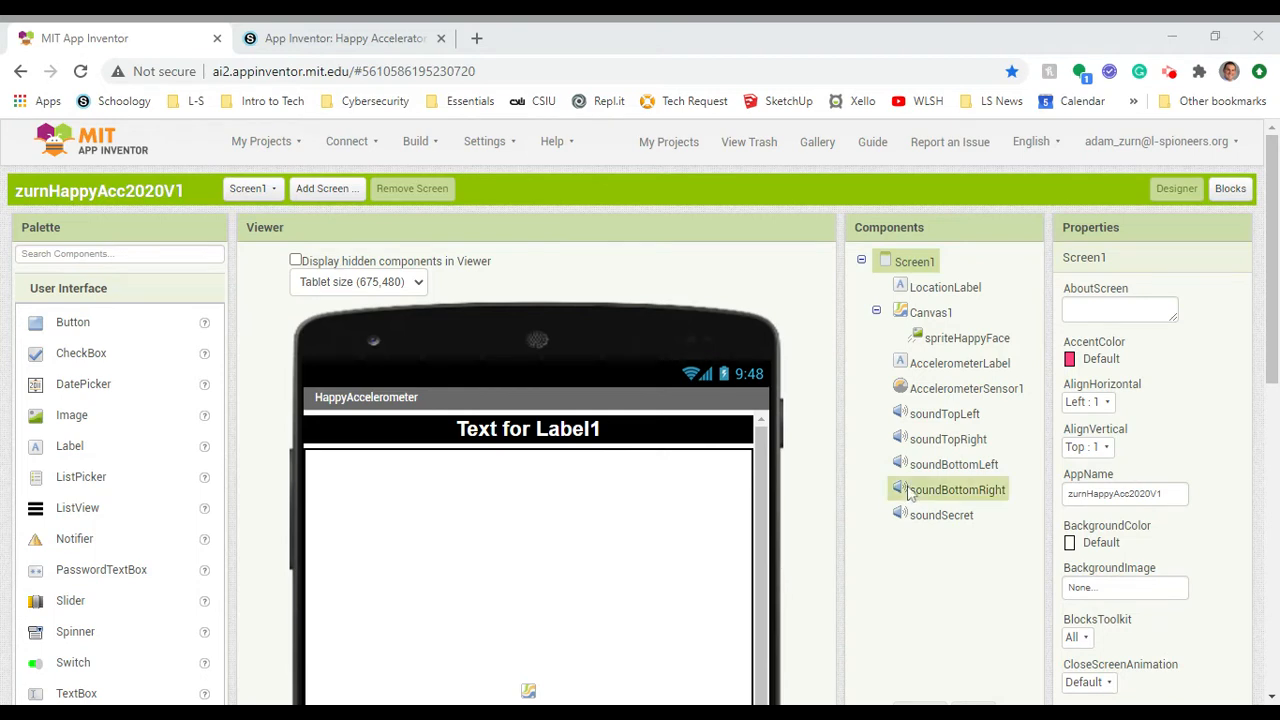
pyautogui.click(261, 141)
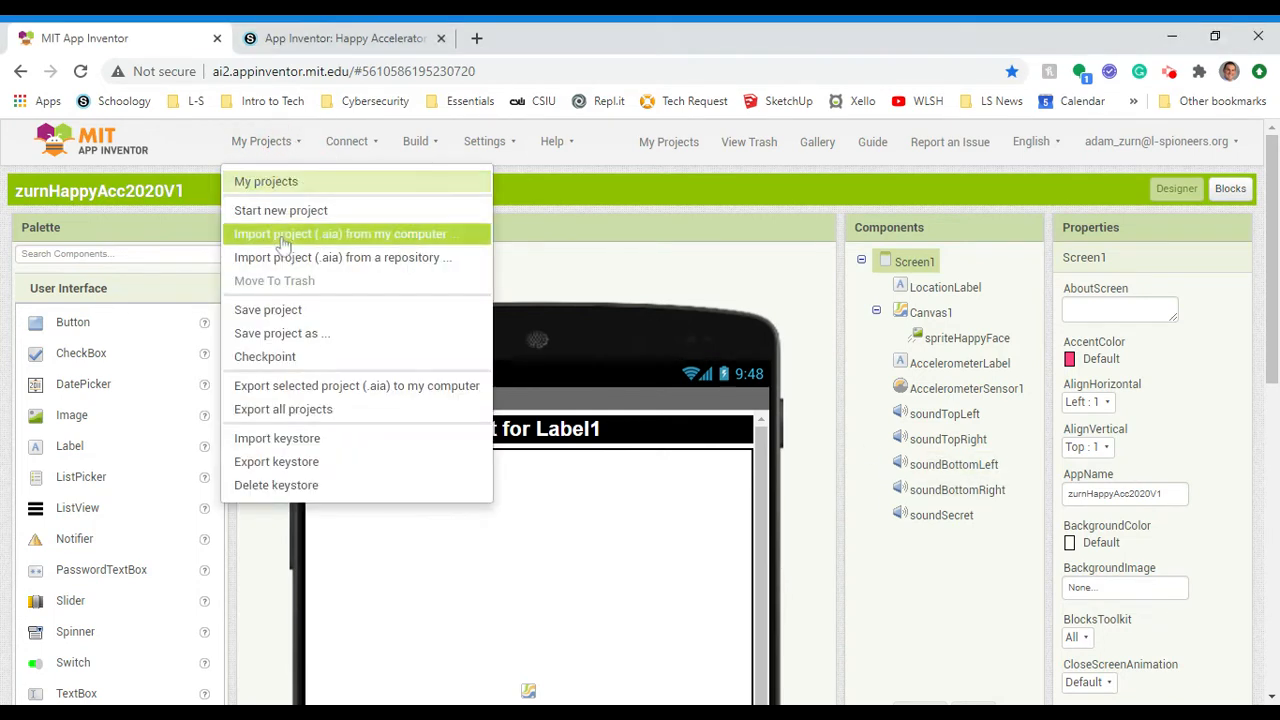
pyautogui.click(281, 210)
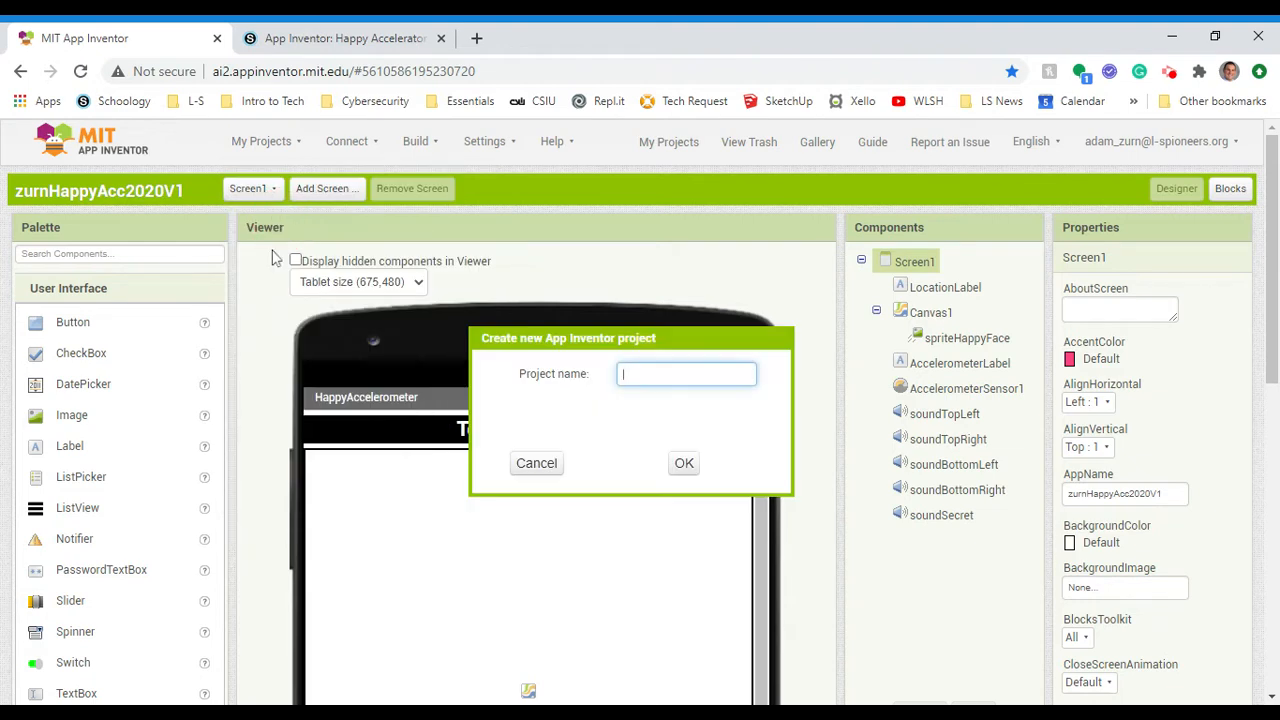
pyautogui.write('zurn')
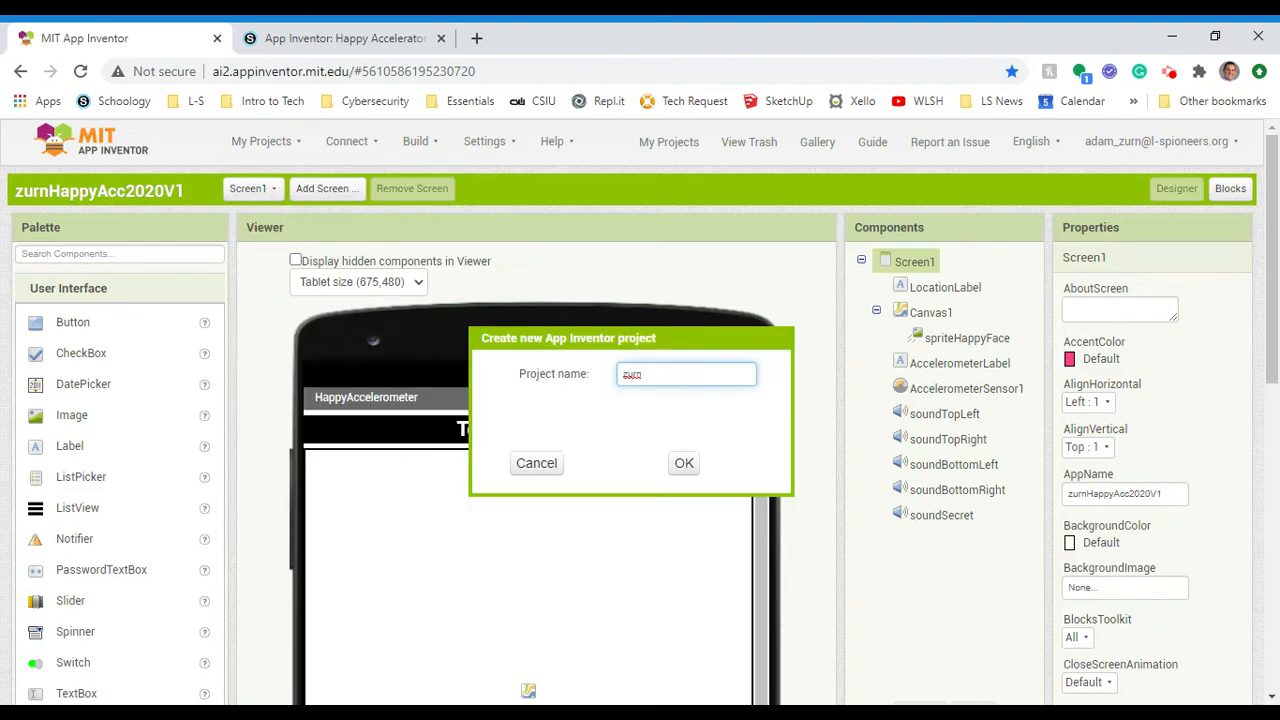
pyautogui.write('zurnHappyAcc')
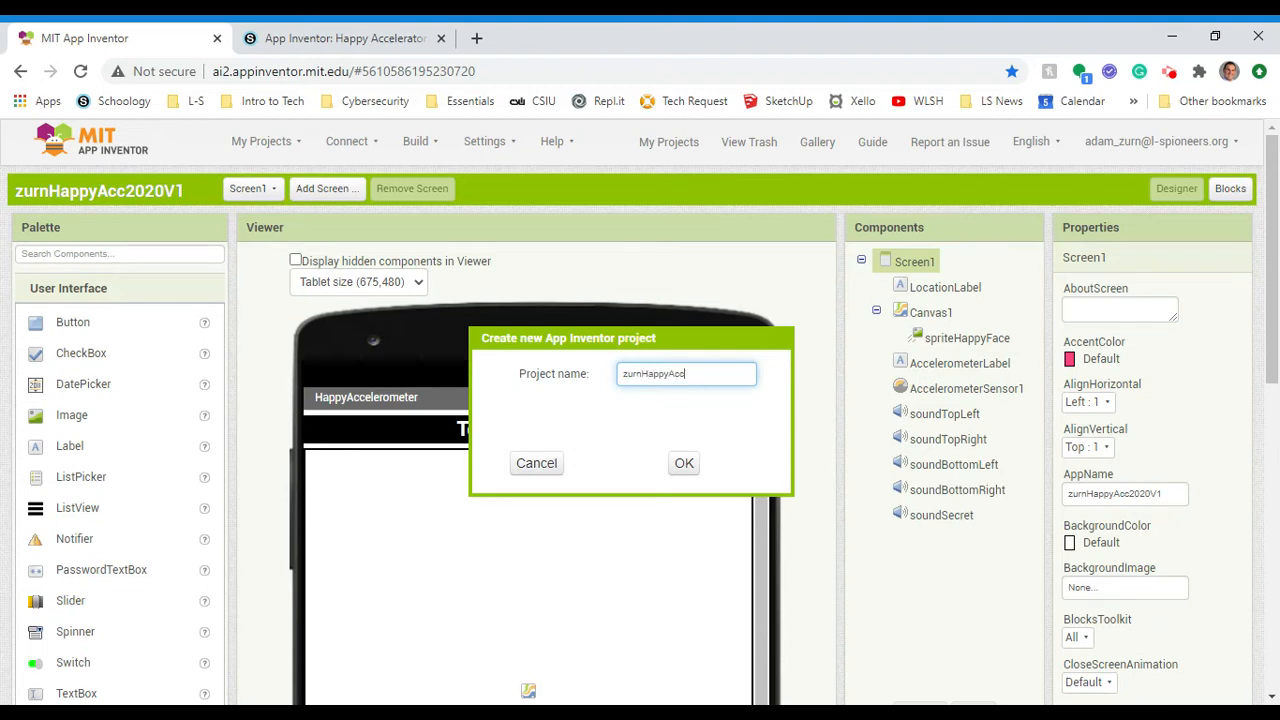
pyautogui.write('2020')
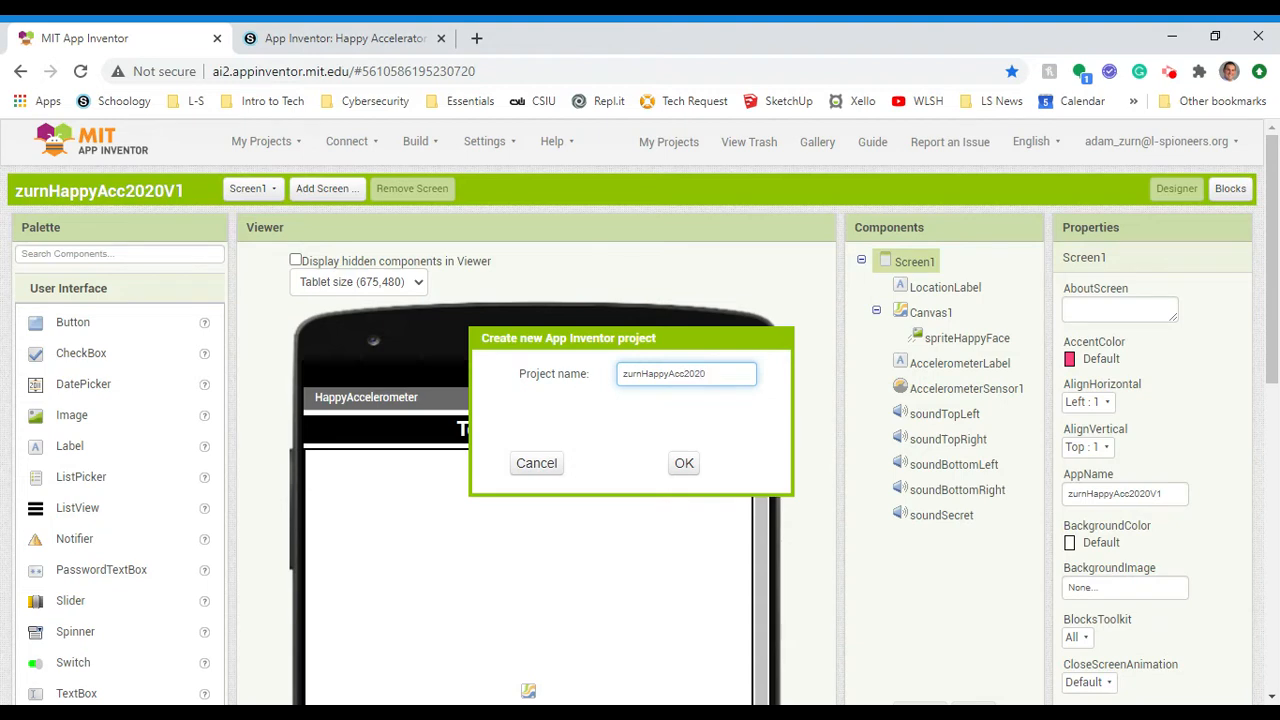
pyautogui.write('V2')
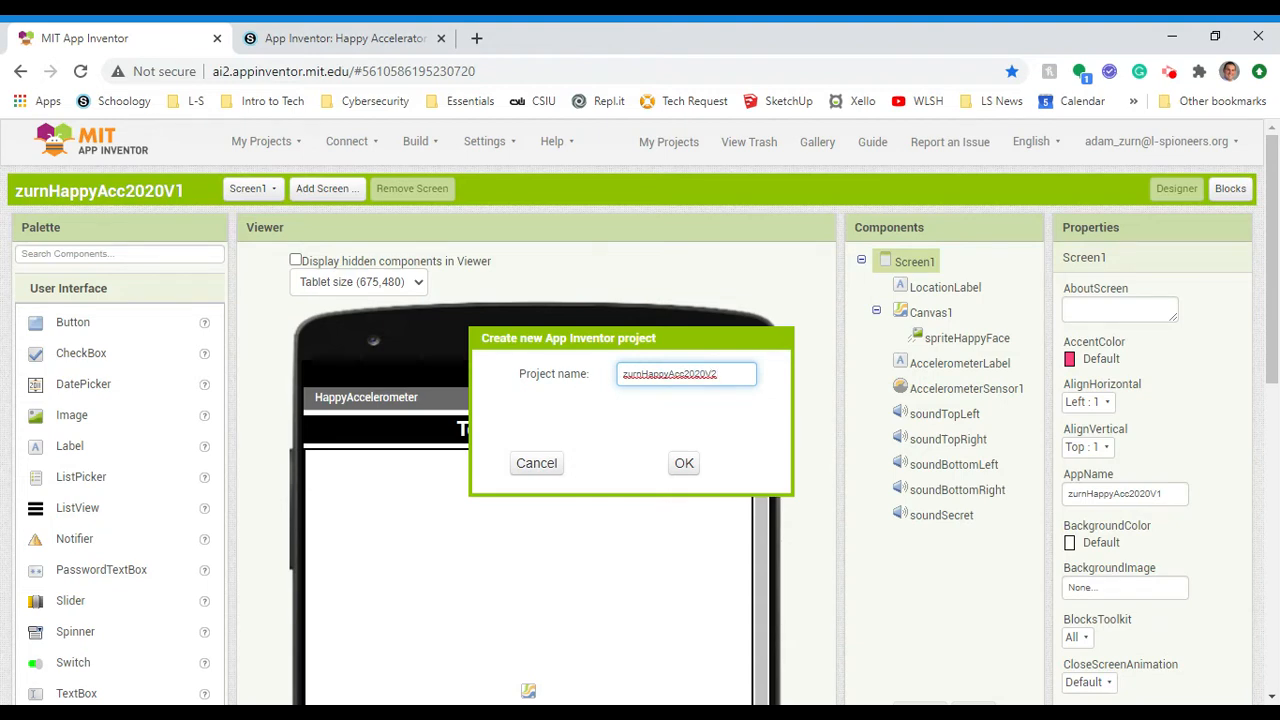
pyautogui.click(683, 462)
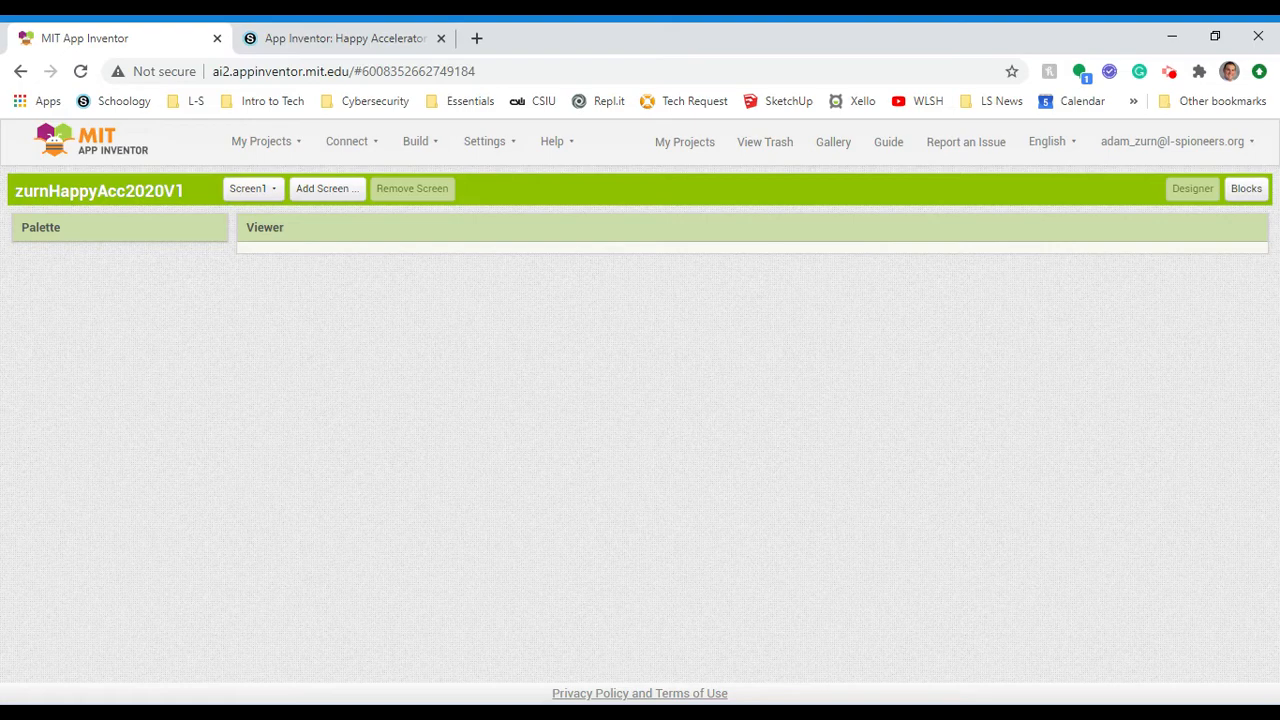
pyautogui.moveTo(696, 475)
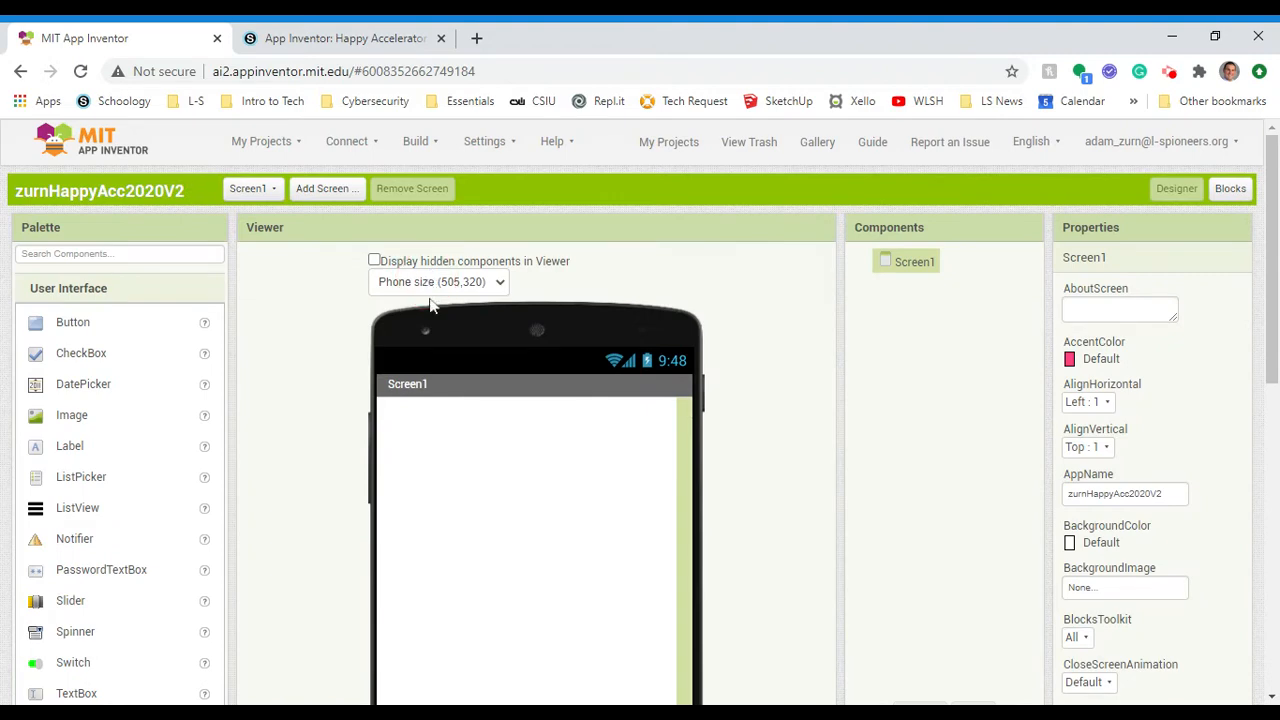
# Step: Switch the Viewer preview from Phone size to Tablet size
pyautogui.click(438, 281)
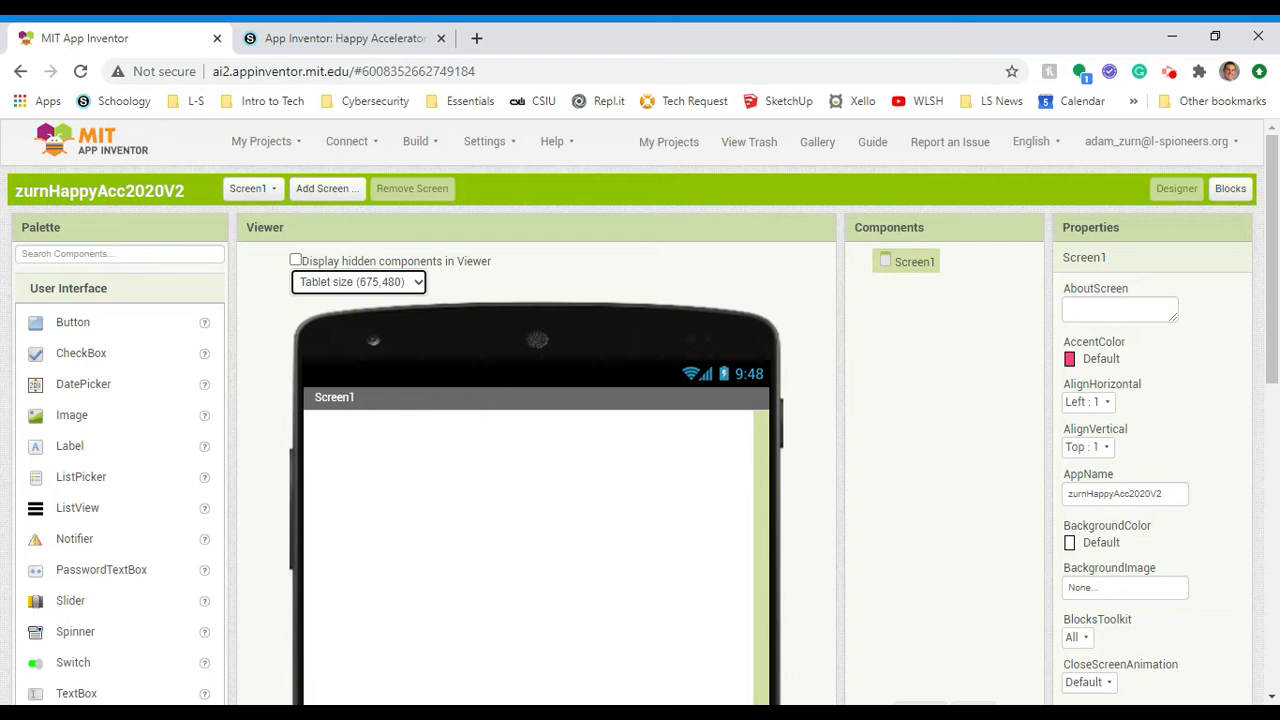
pyautogui.click(343, 38)
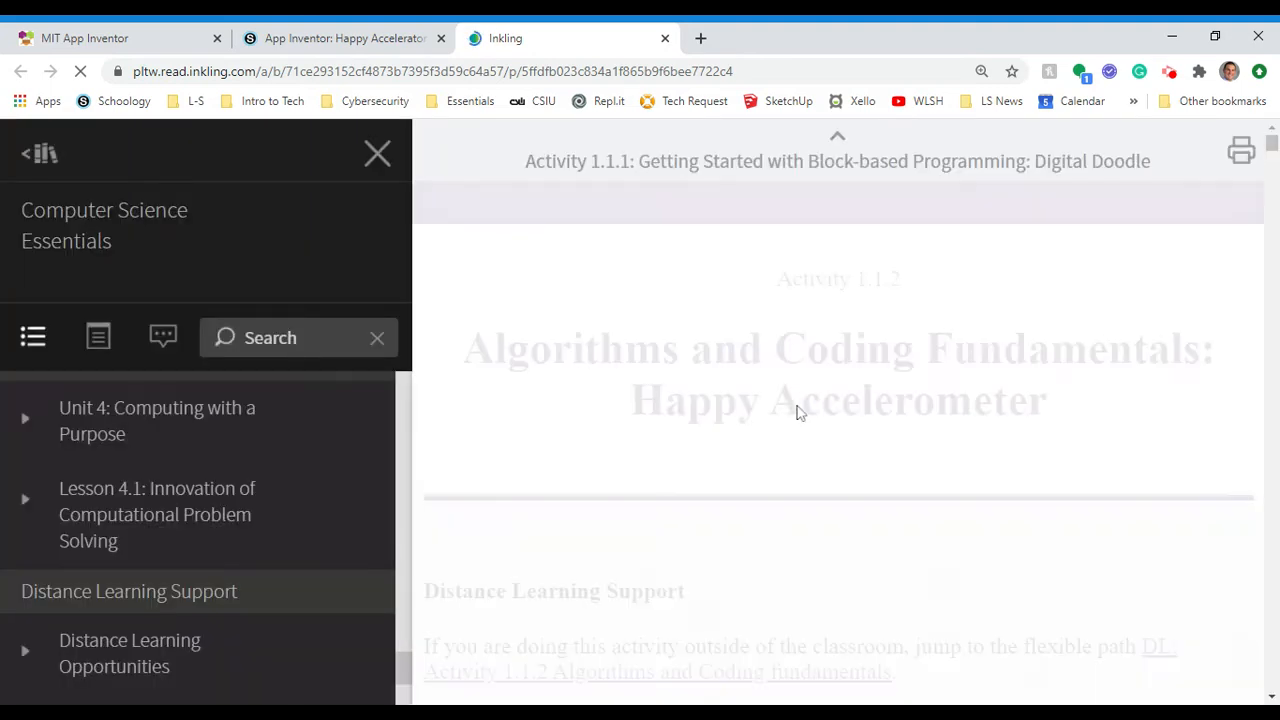
# Step: Scroll through Activity 1.1.2's numbered steps, then return to the Schoology assignment
pyautogui.scroll(-3)
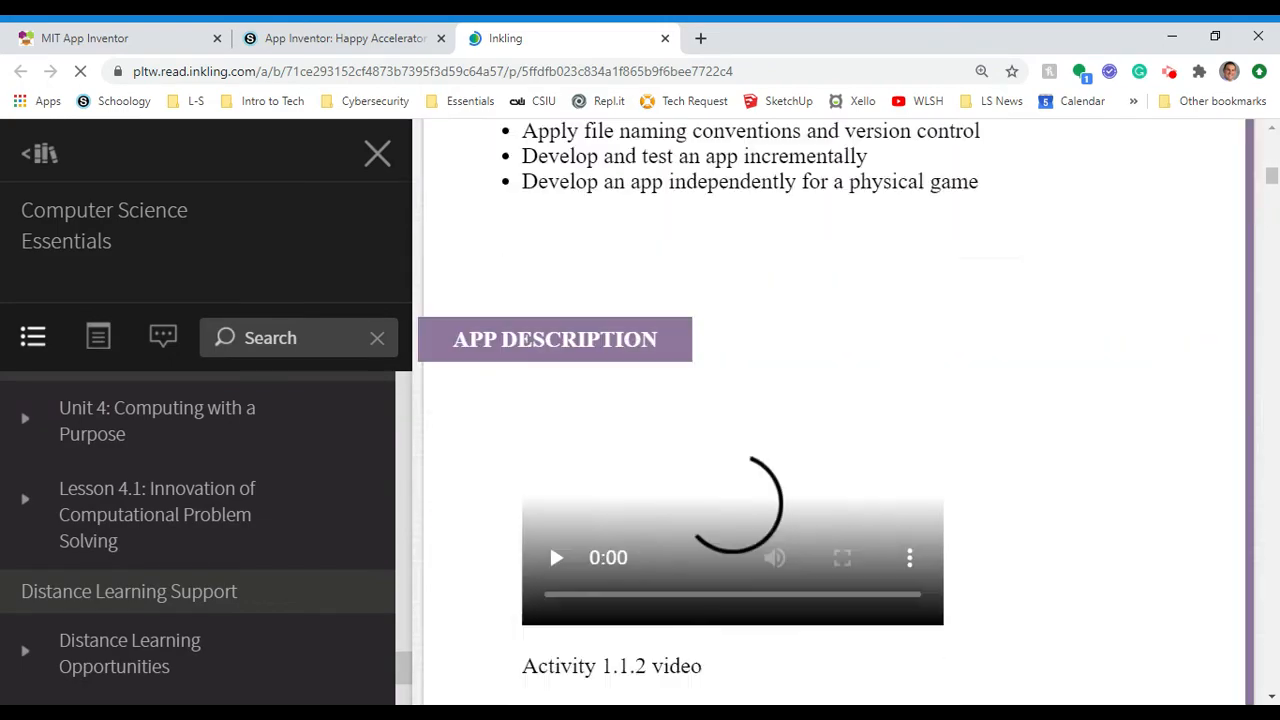
pyautogui.scroll(-3)
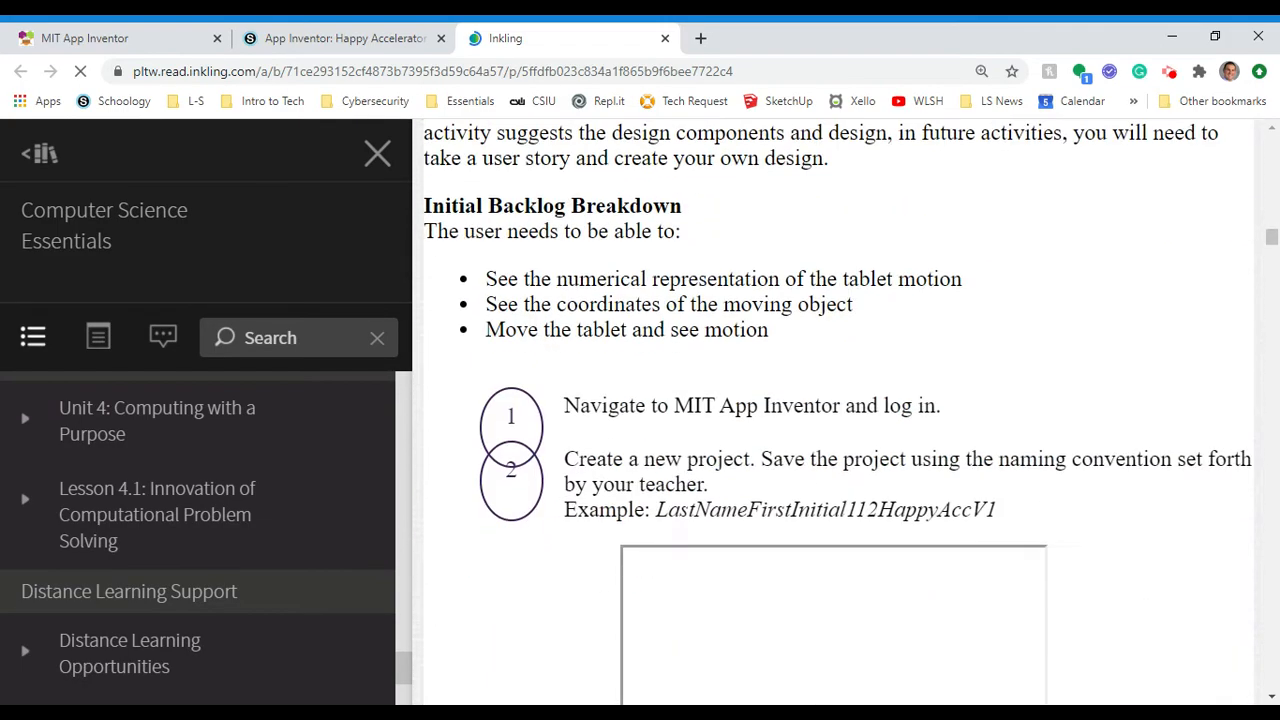
pyautogui.scroll(-3)
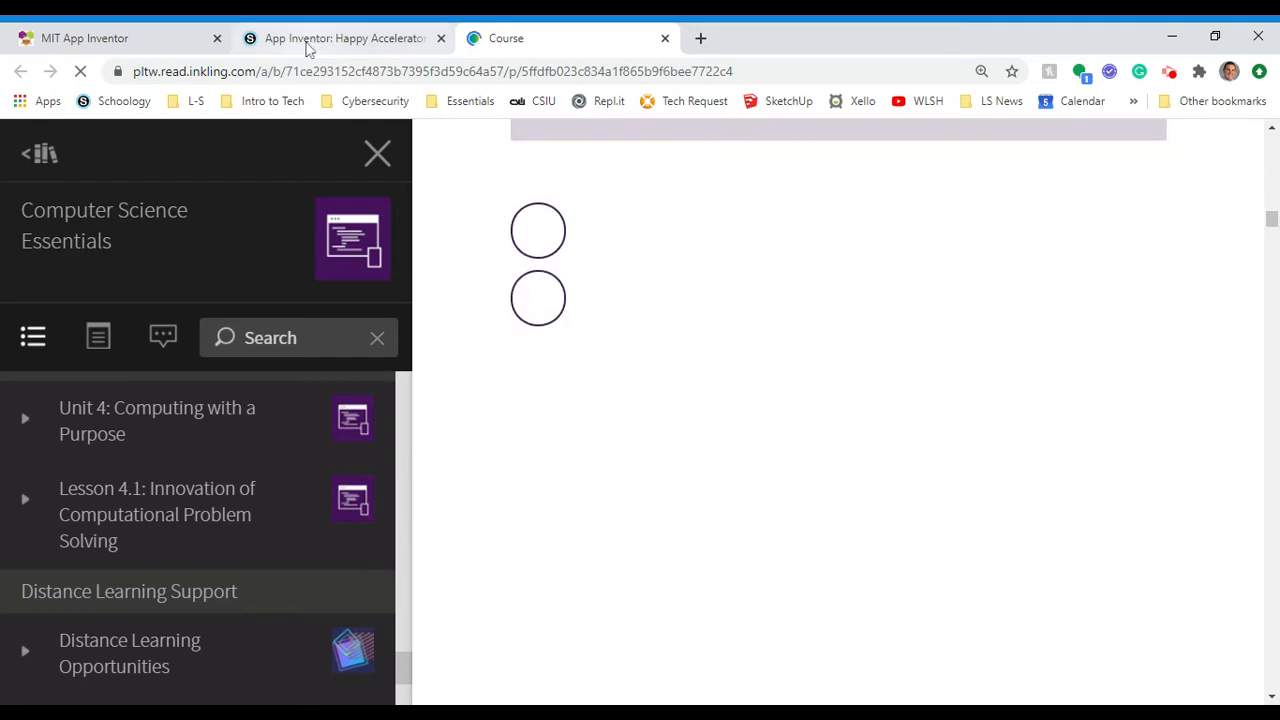
pyautogui.click(343, 38)
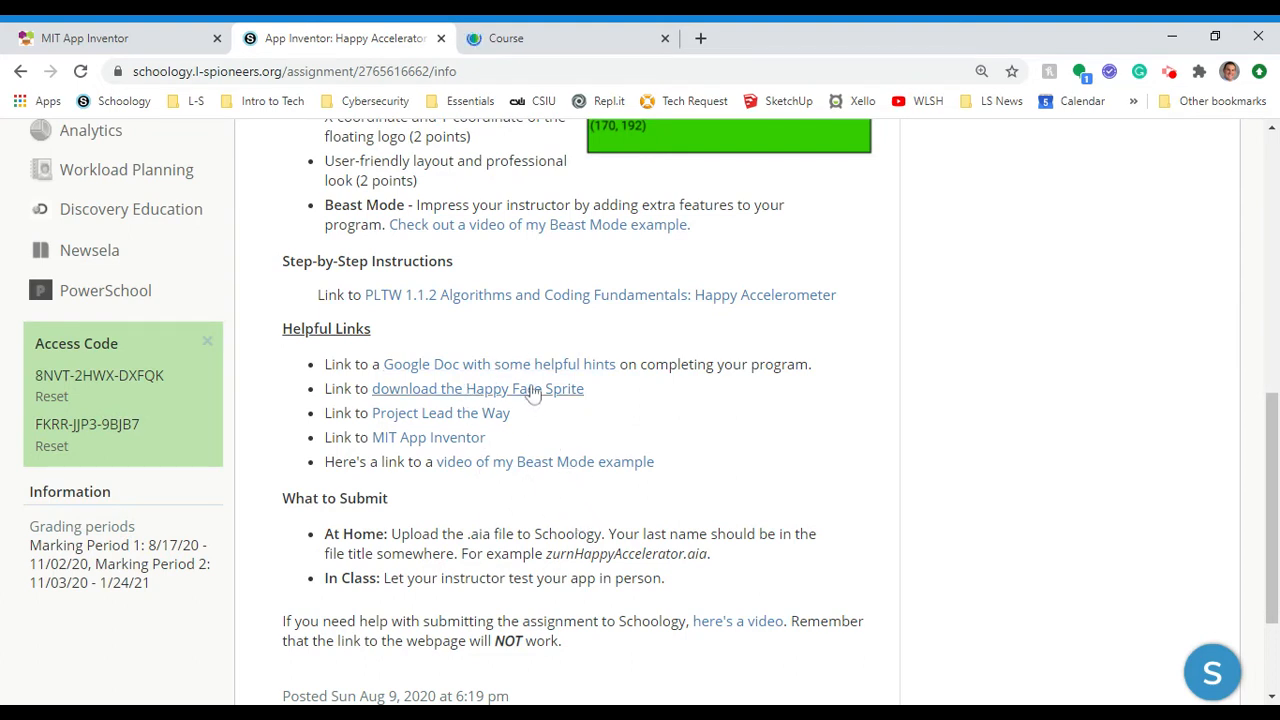
# Step: Open the 'download the Happy Face Sprite' link, then scroll the assignment page
pyautogui.click(477, 388)
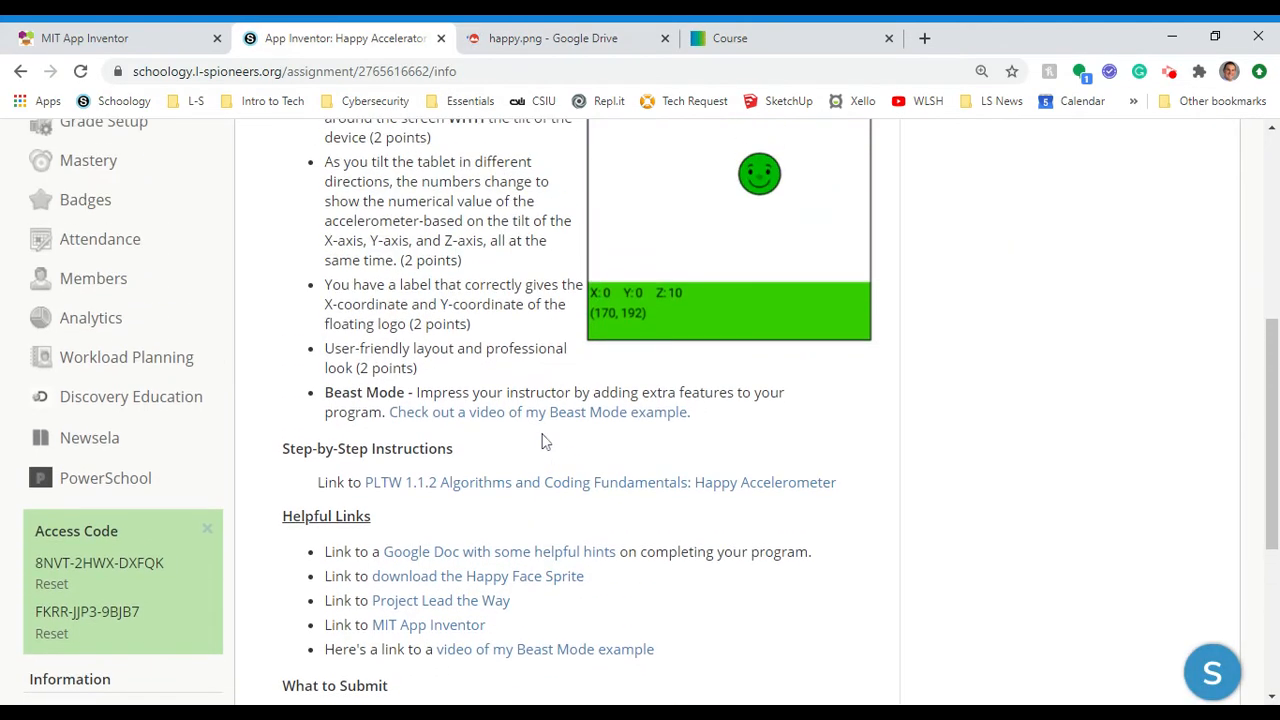
pyautogui.scroll(-3)
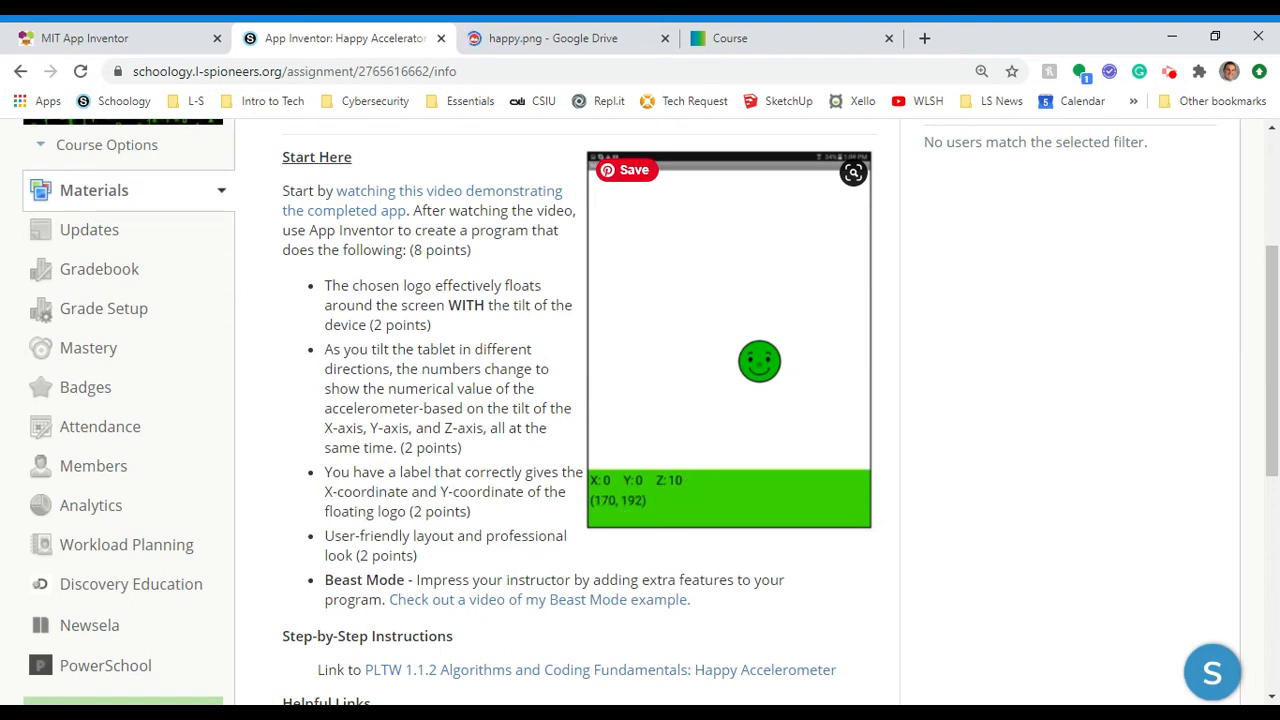
# Step: Back in App Inventor, drag a second Label and a Canvas onto Screen1
pyautogui.click(110, 38)
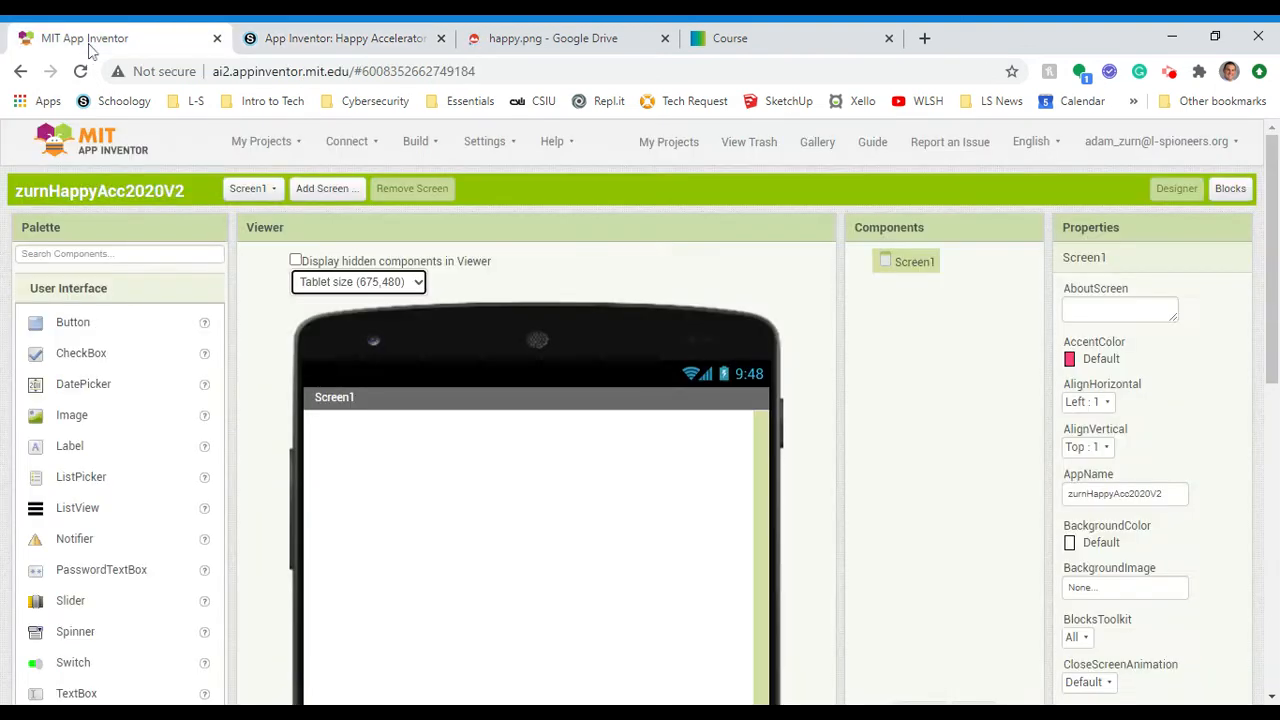
pyautogui.moveTo(465, 431)
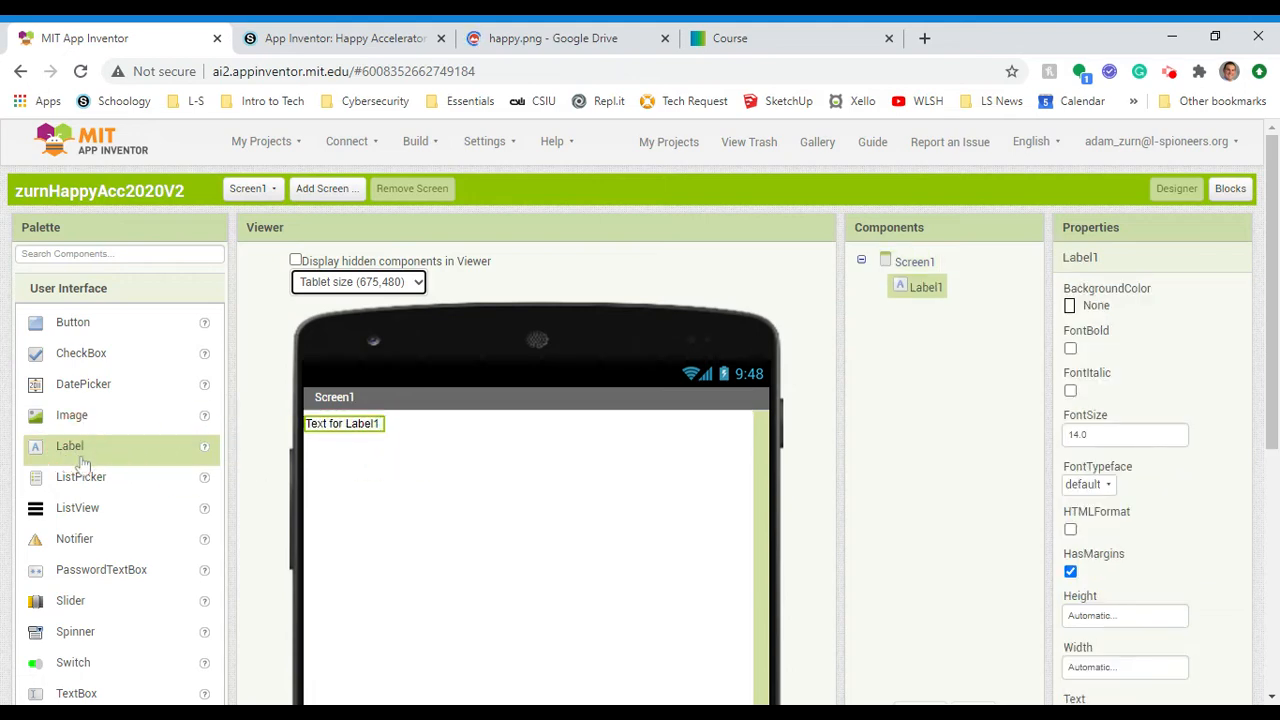
pyautogui.moveTo(69, 445); pyautogui.dragTo(343, 445)
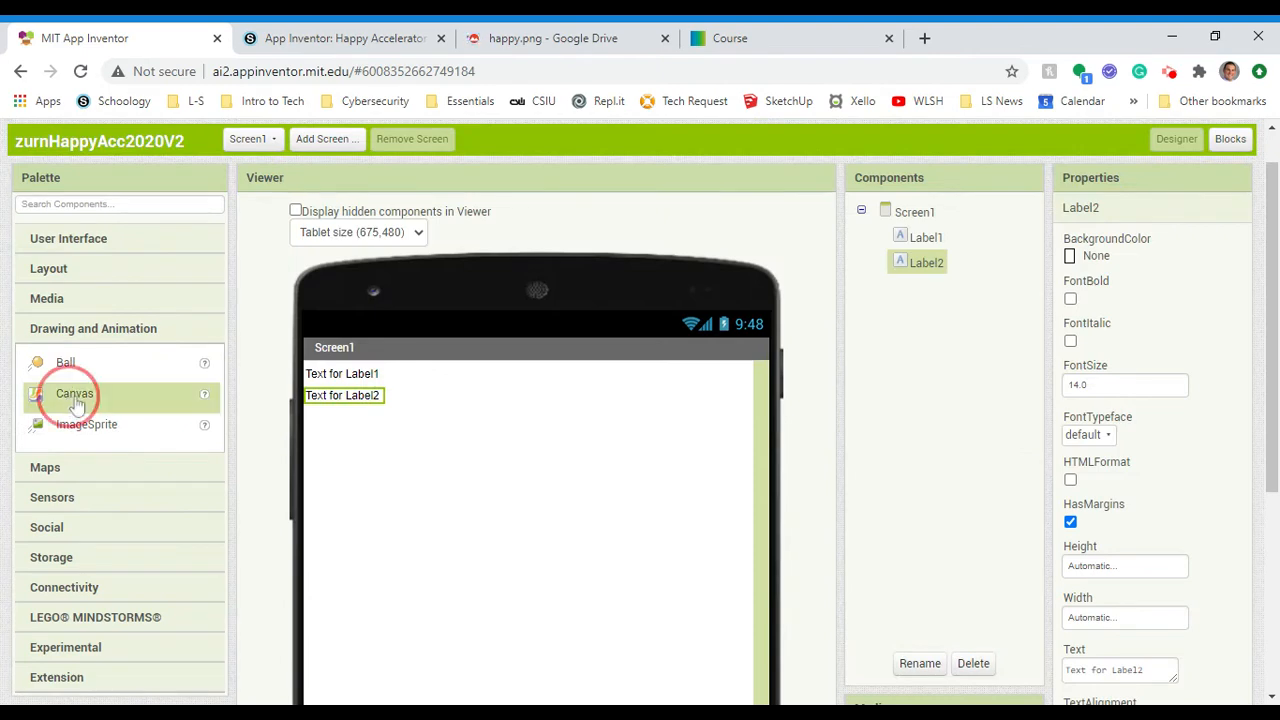
pyautogui.moveTo(74, 393); pyautogui.dragTo(340, 430)
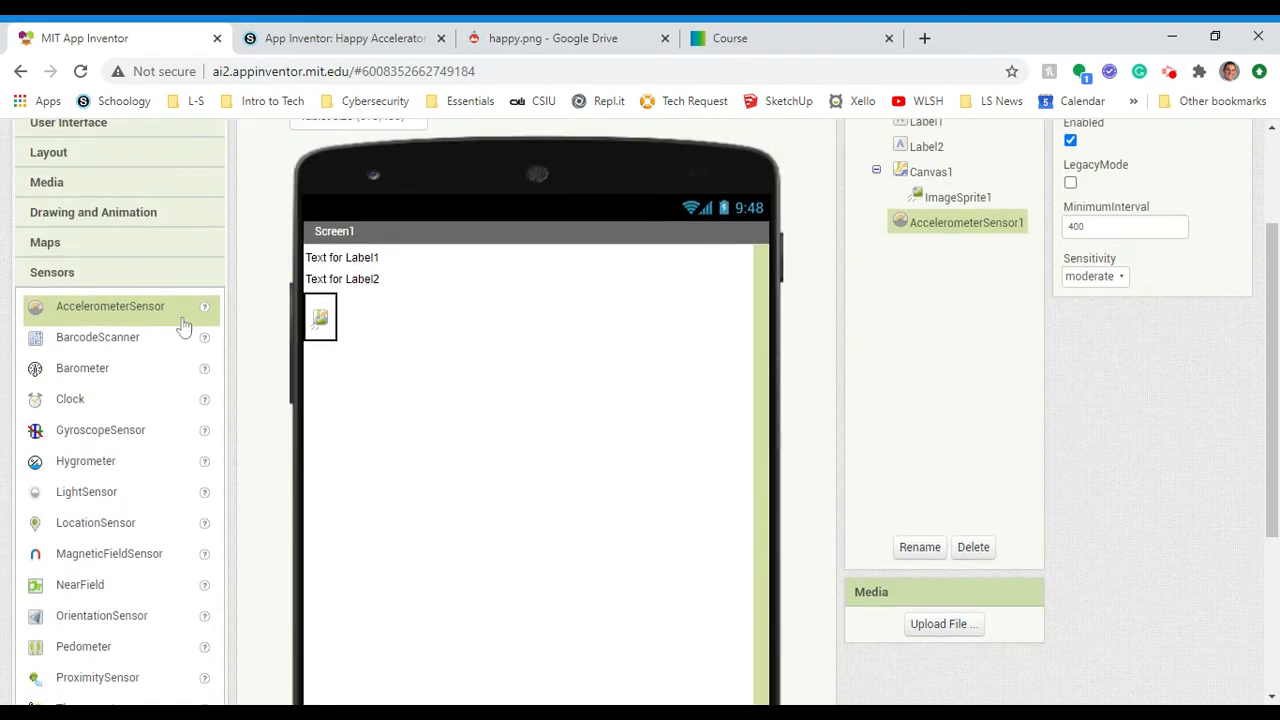
pyautogui.moveTo(410, 330)
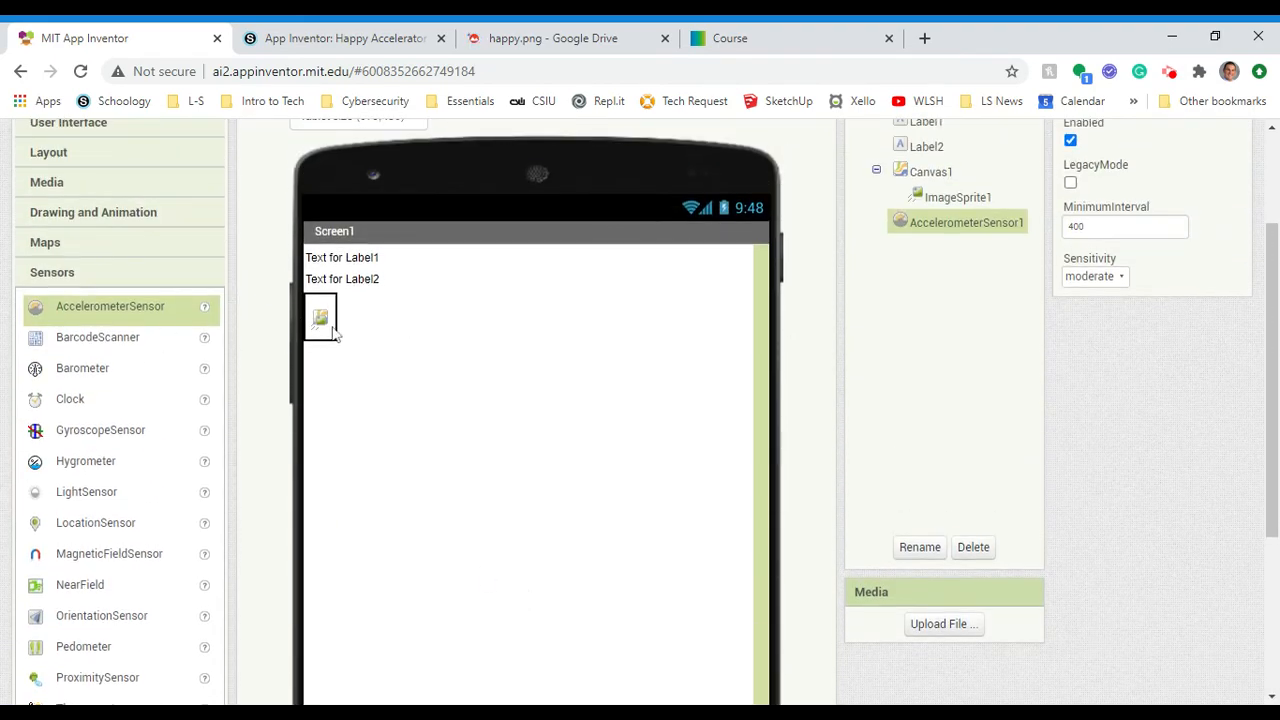
# Step: Give Label2 Fill parent width, bold text and font size 18
pyautogui.click(930, 145)
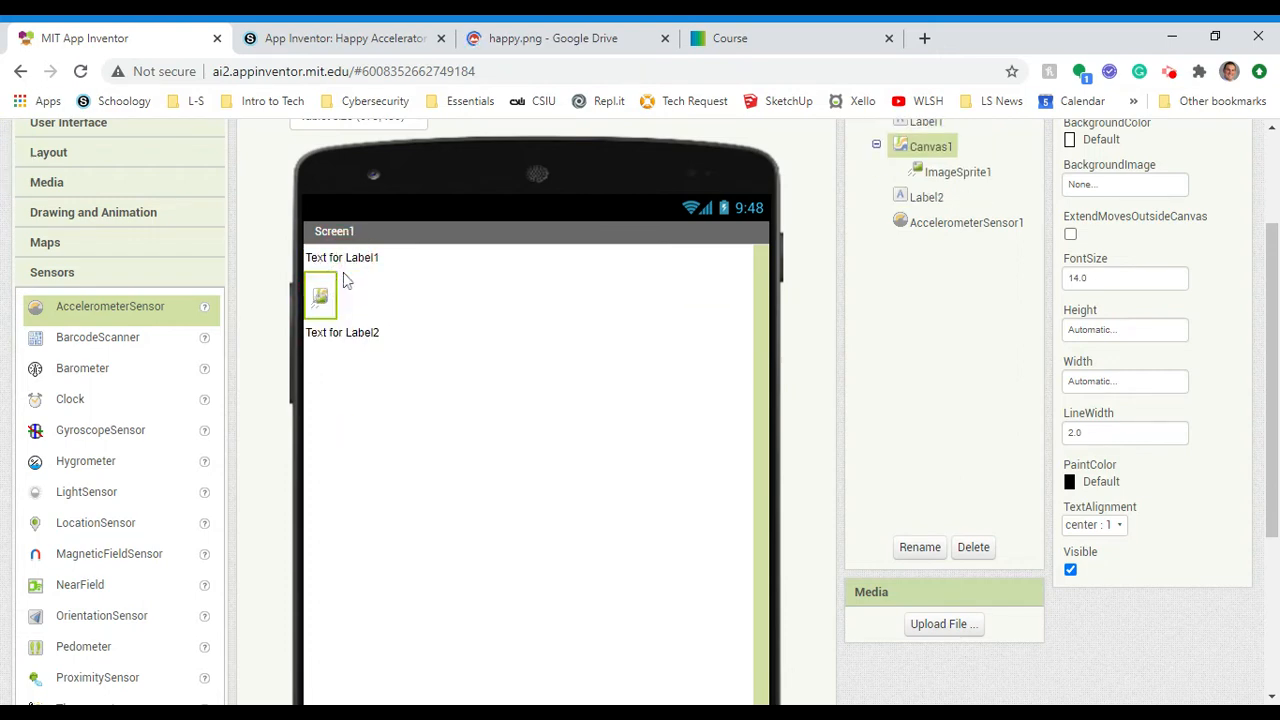
pyautogui.click(342, 257)
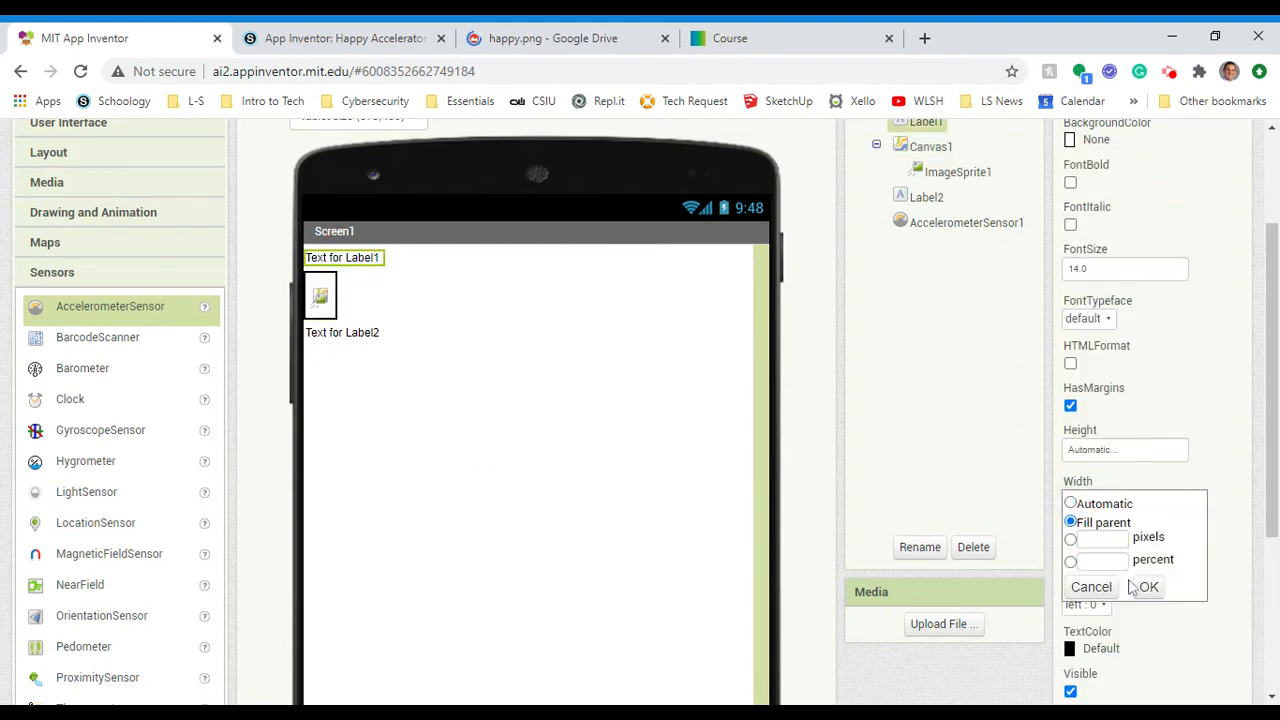
pyautogui.click(1147, 586)
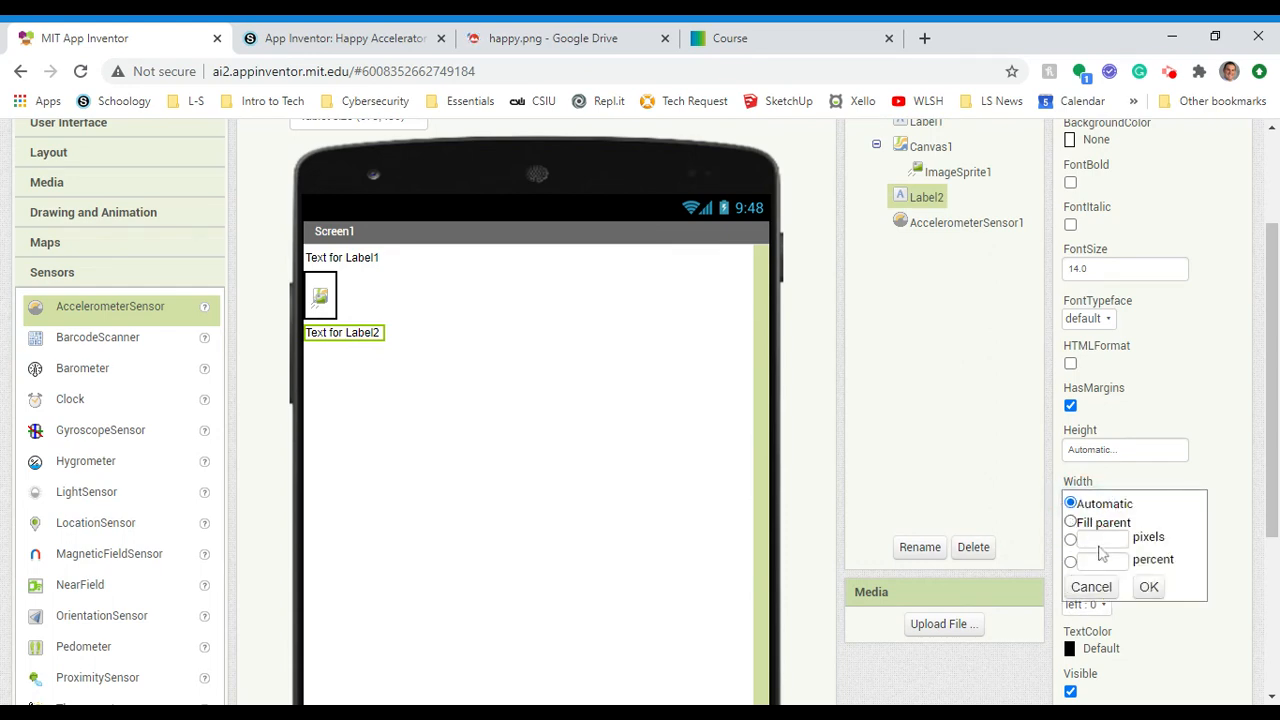
pyautogui.click(1148, 587)
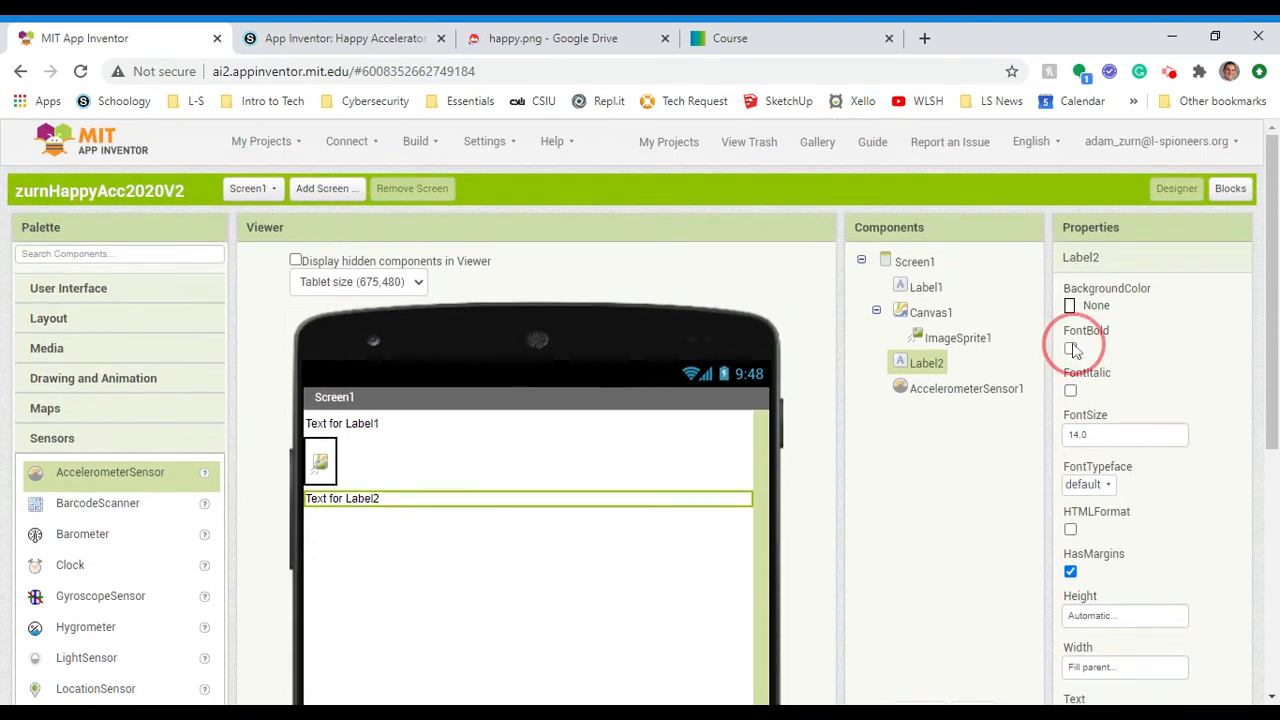
pyautogui.click(1071, 348)
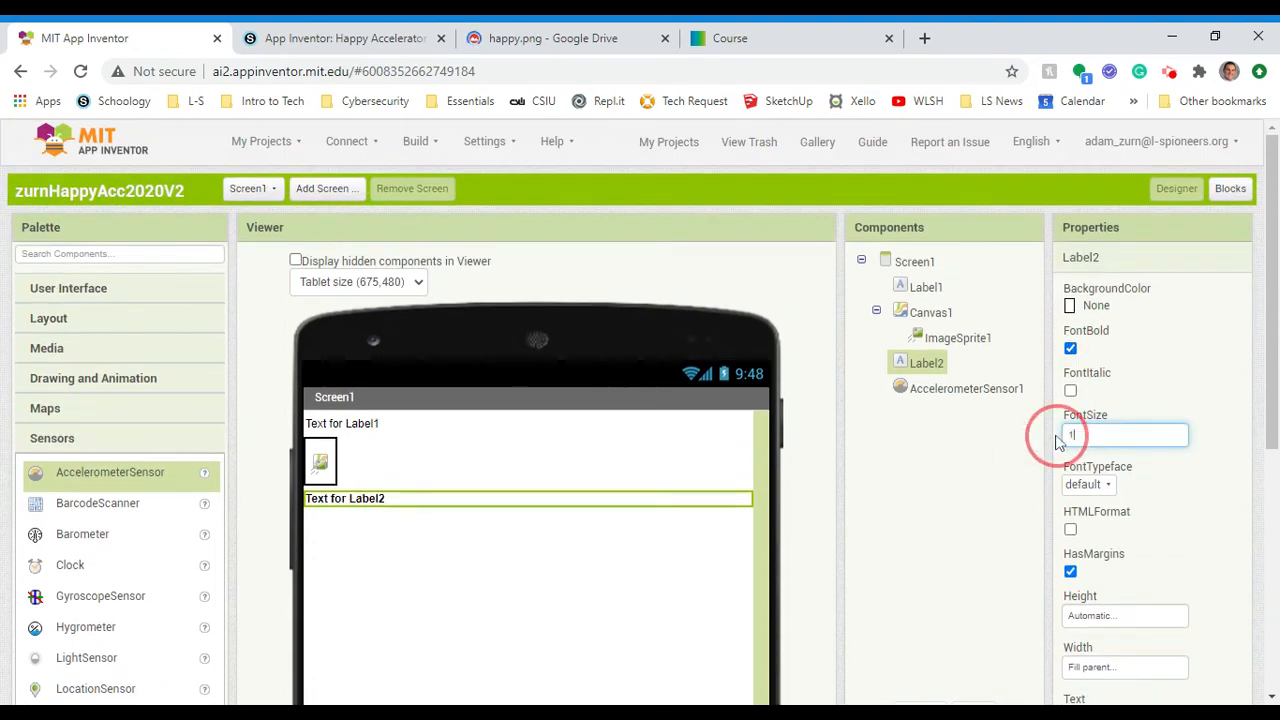
pyautogui.write('8')
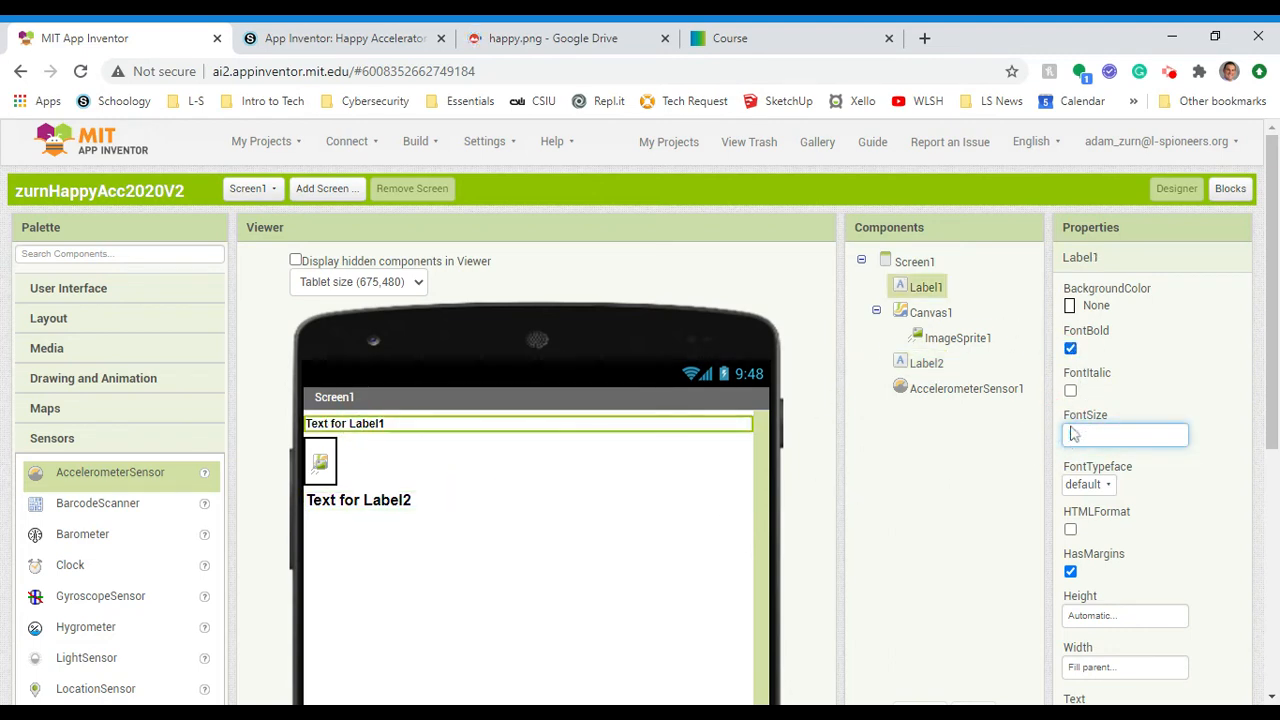
pyautogui.write('18')
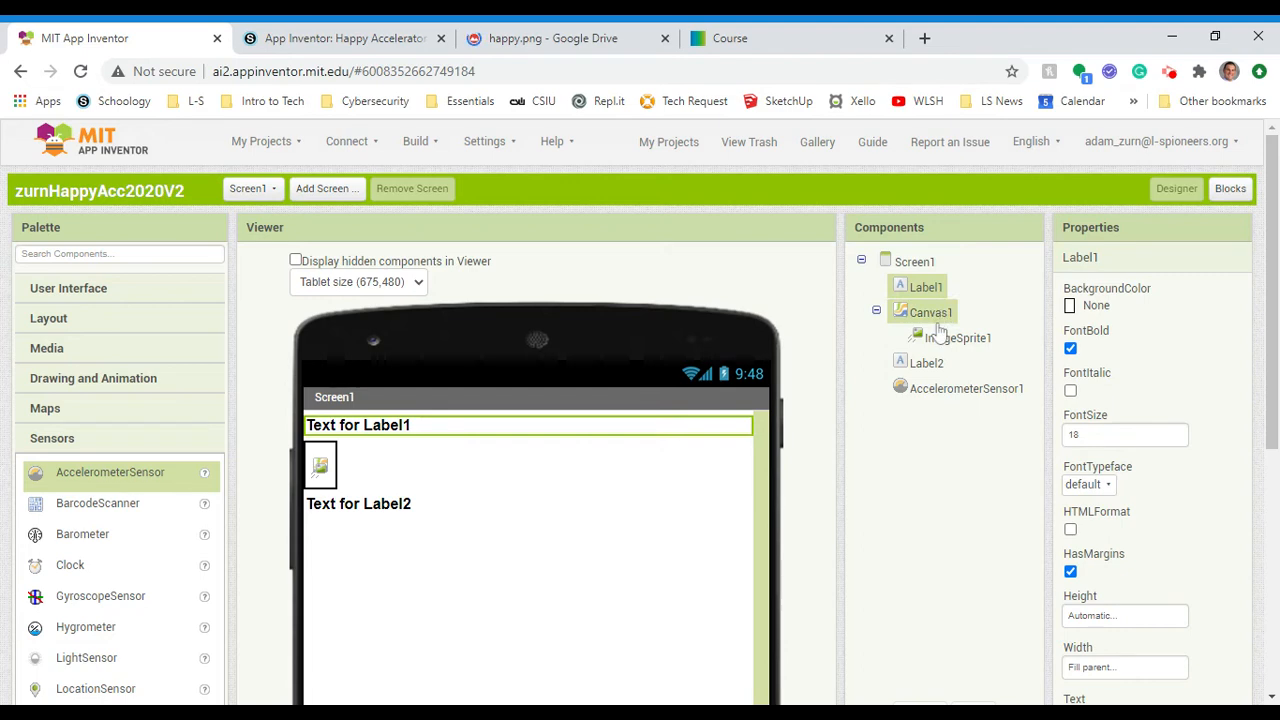
pyautogui.click(926, 362)
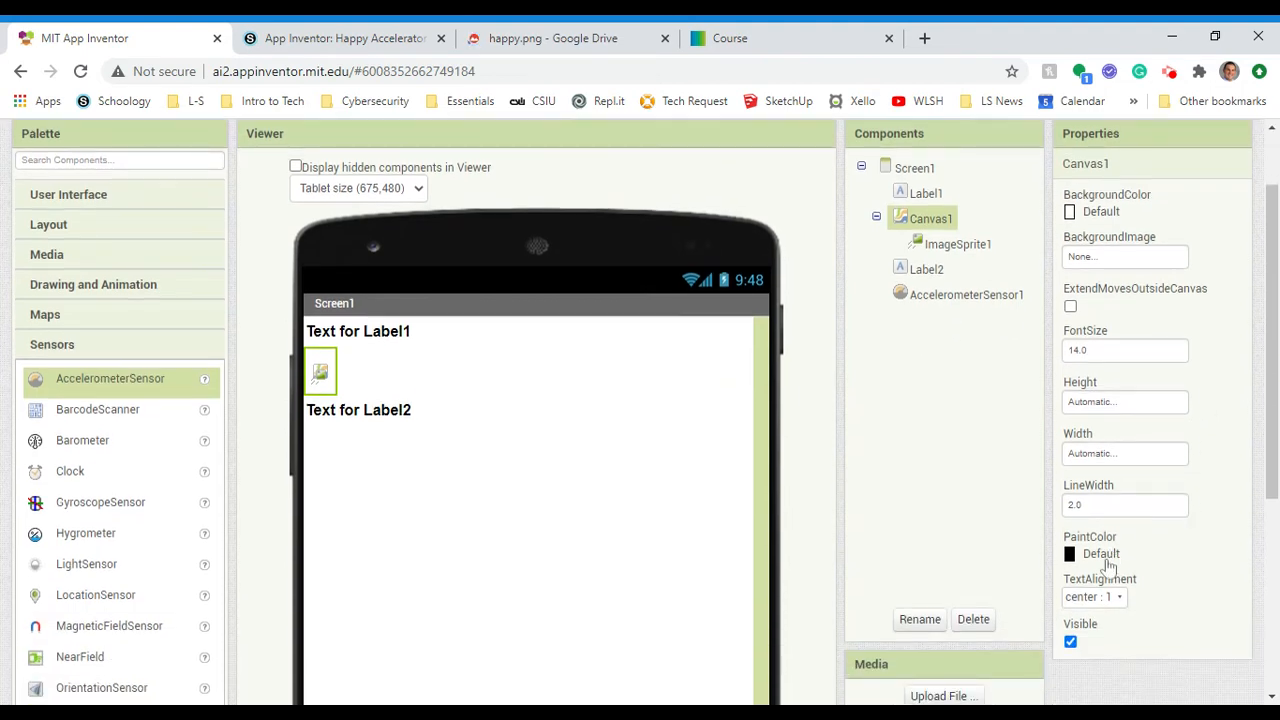
# Step: Make Canvas1 Fill parent wide and 80 percent tall, and centre ImageSprite1
pyautogui.click(1124, 453)
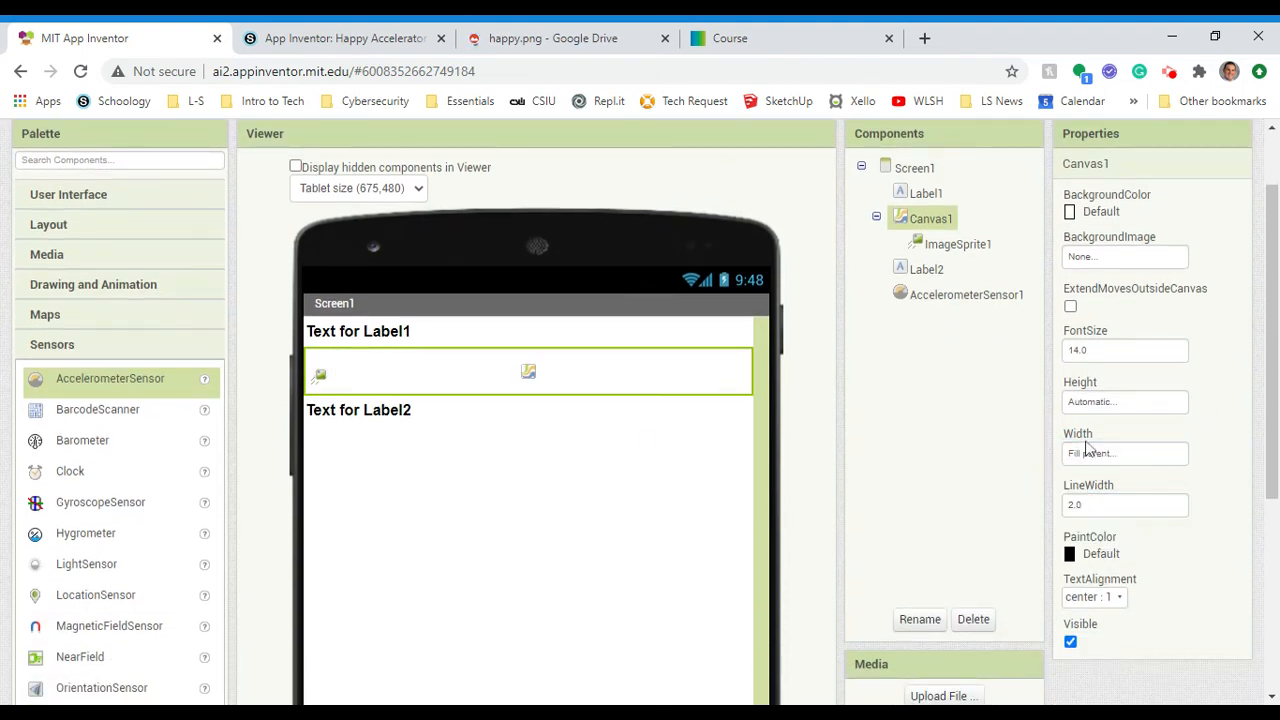
pyautogui.click(1124, 401)
pyautogui.write('80')
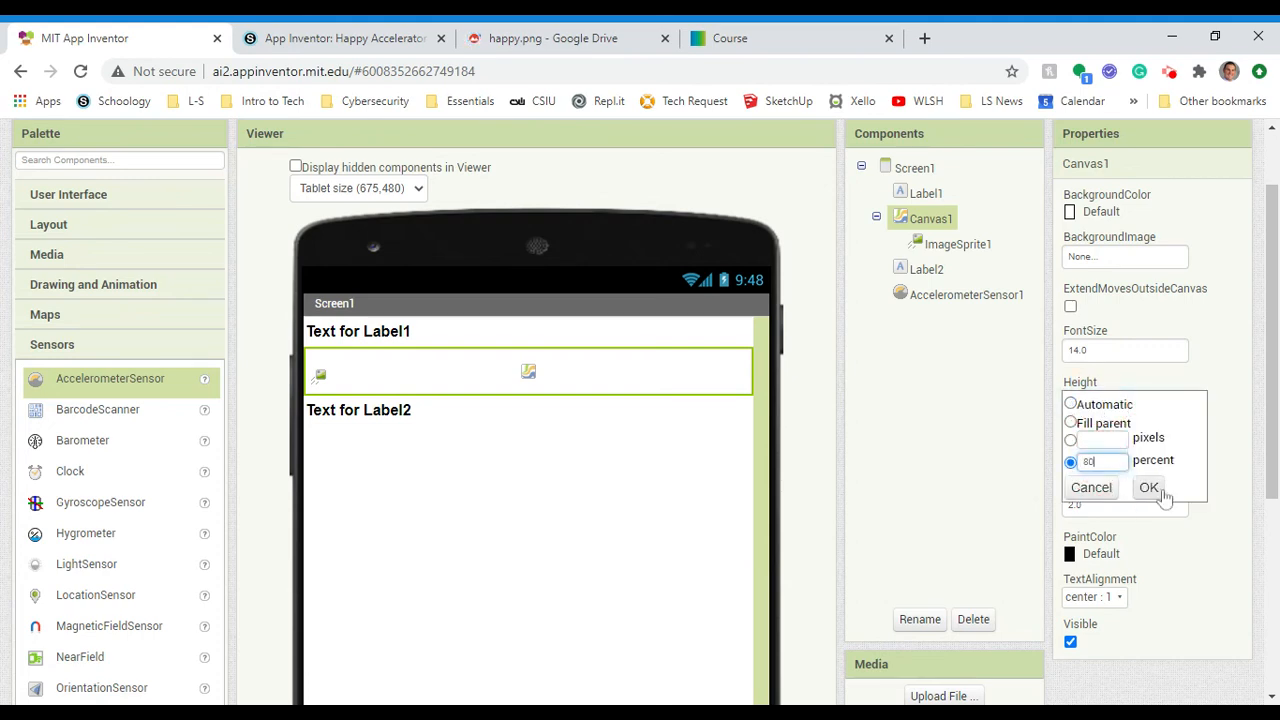
pyautogui.click(1149, 487)
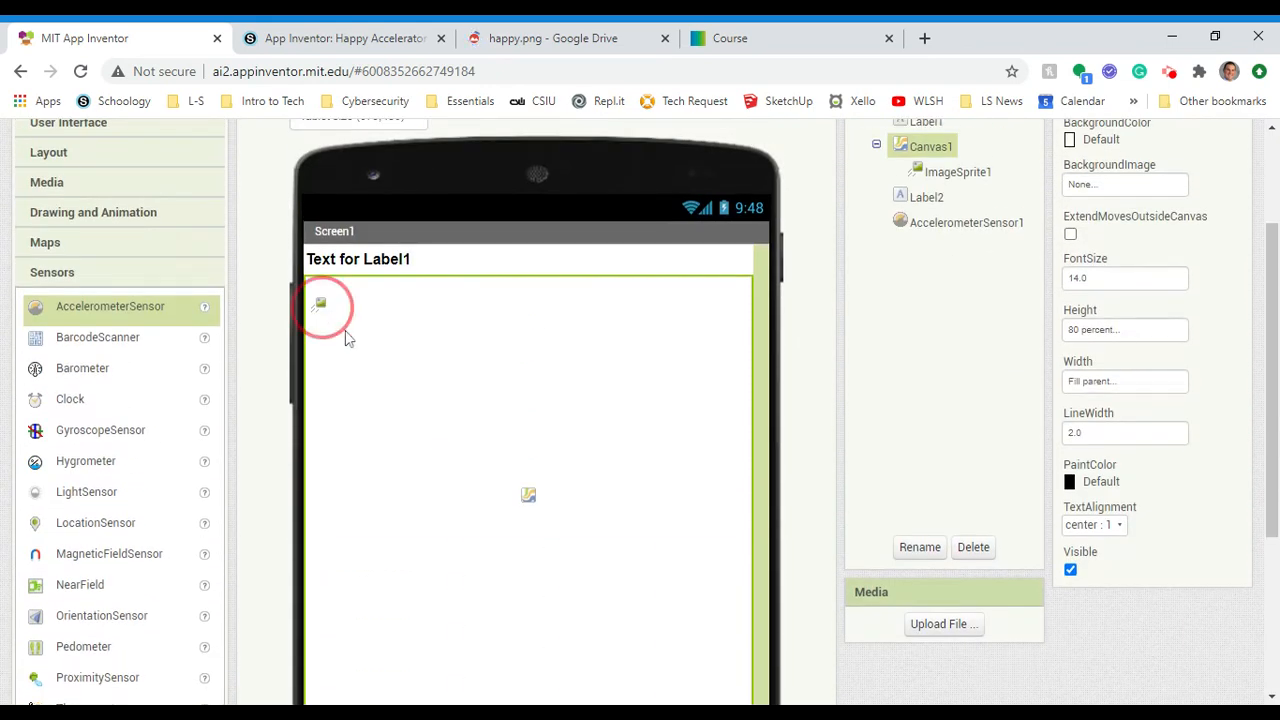
pyautogui.moveTo(318, 303); pyautogui.dragTo(528, 505)
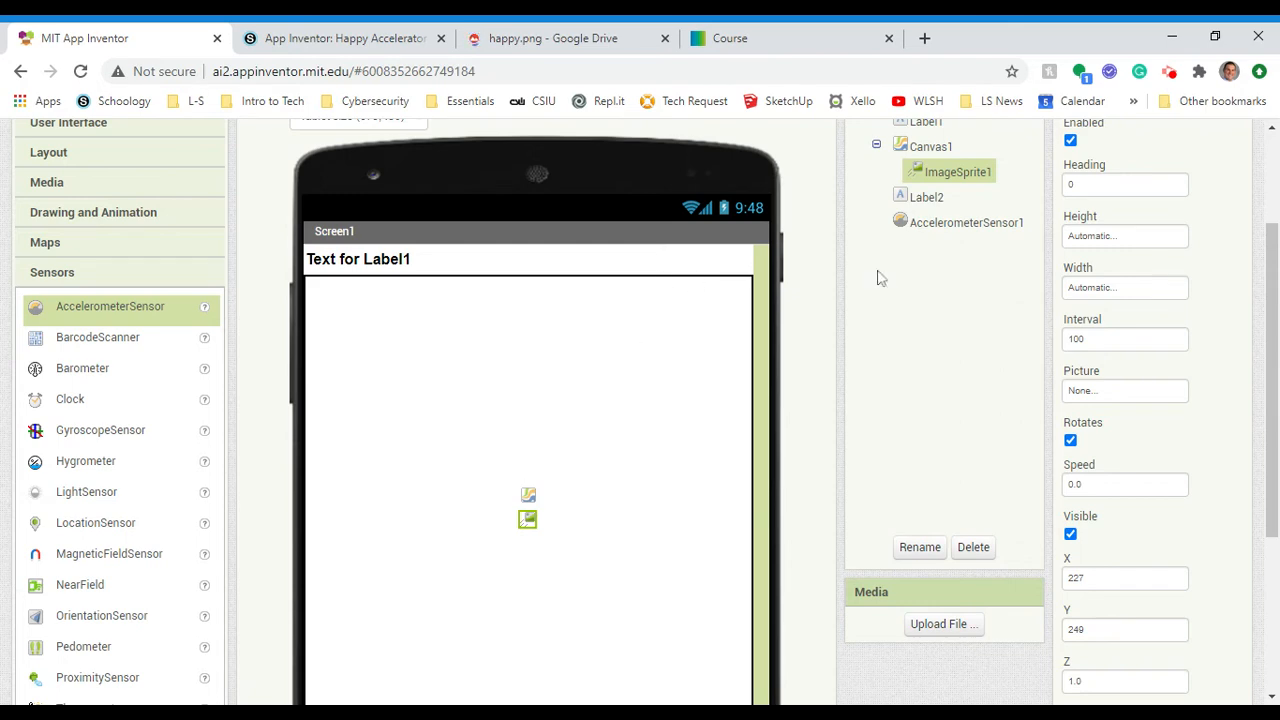
pyautogui.click(913, 189)
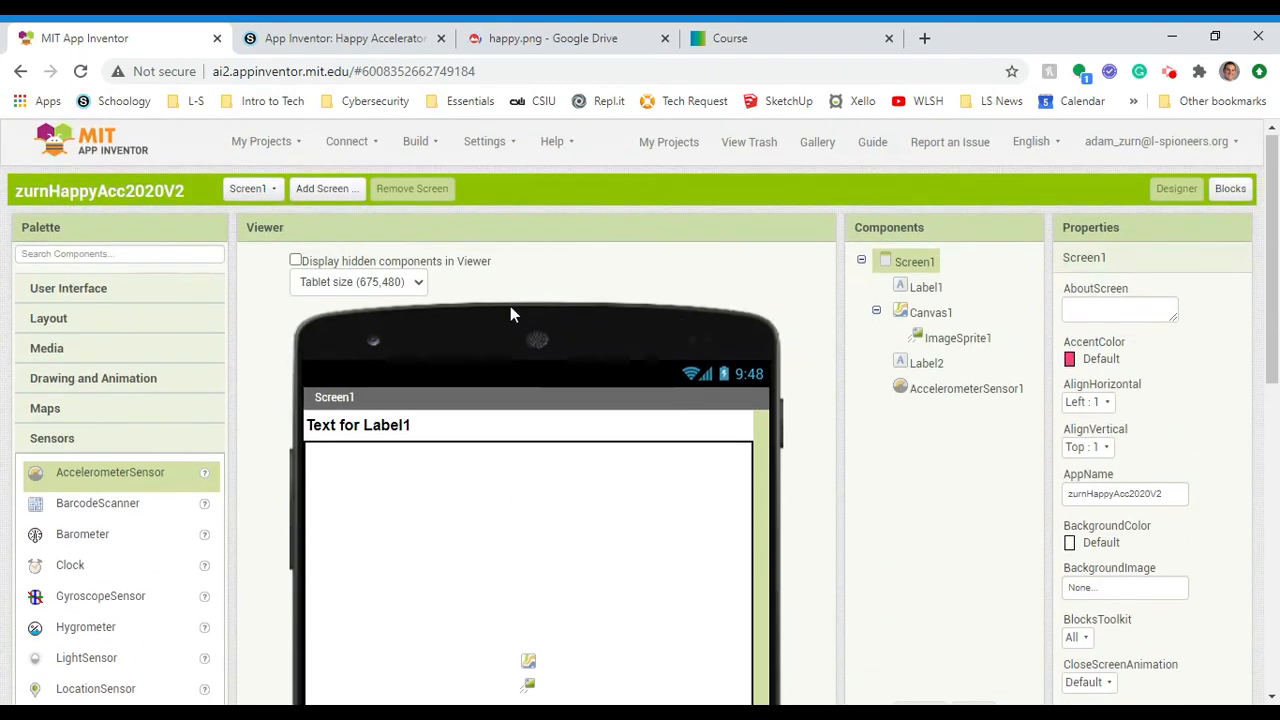
# Step: Scroll to step 3 and select the suggested title HappyAccelerometer
pyautogui.scroll(-3)
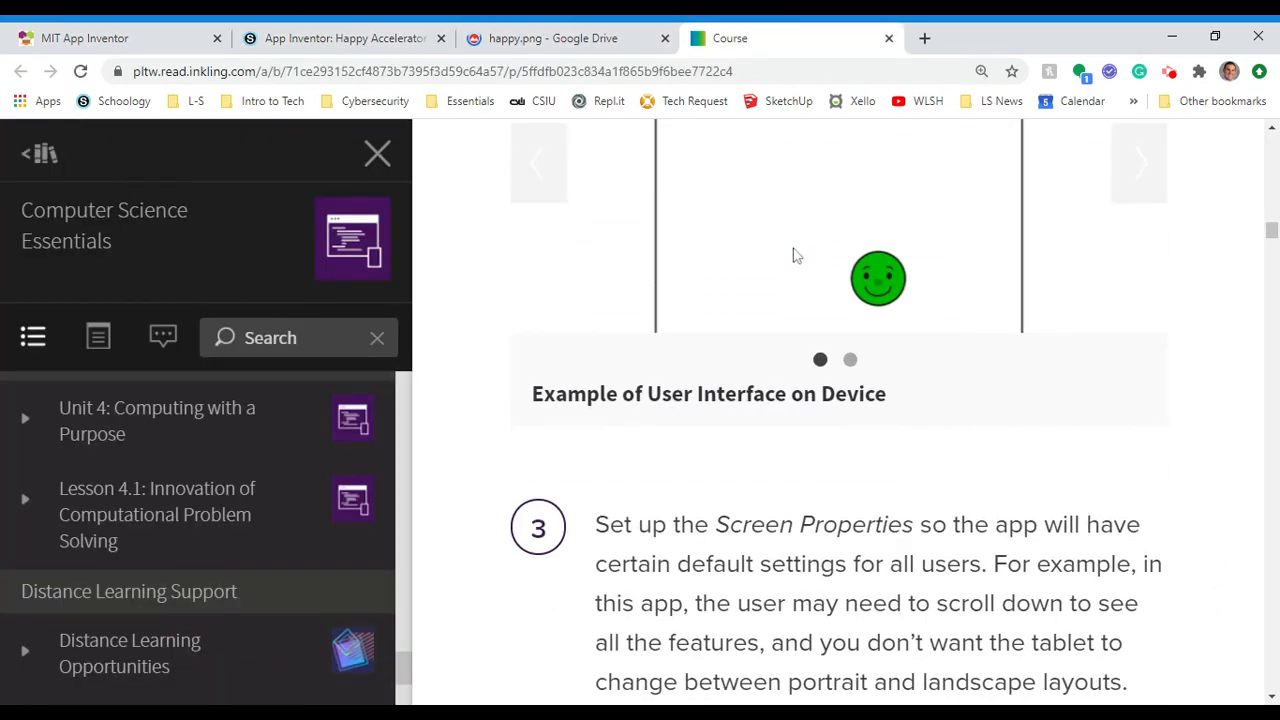
pyautogui.scroll(-3)
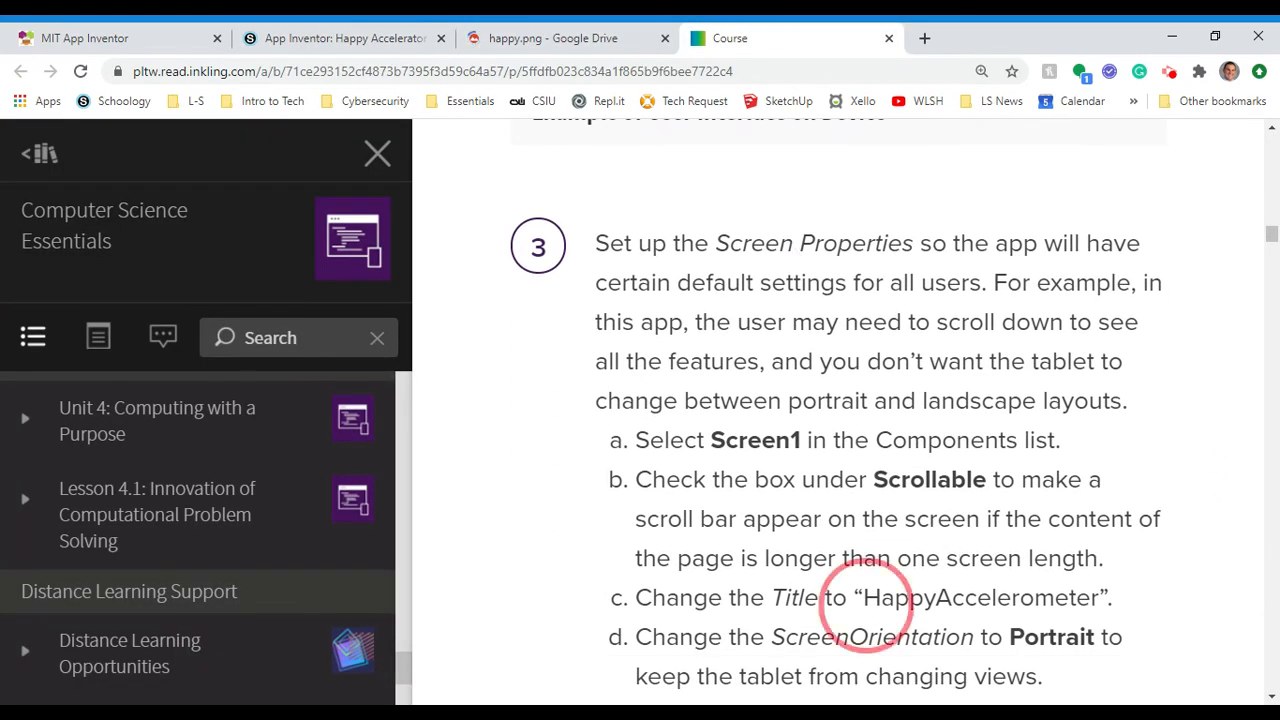
pyautogui.doubleClick(980, 597)
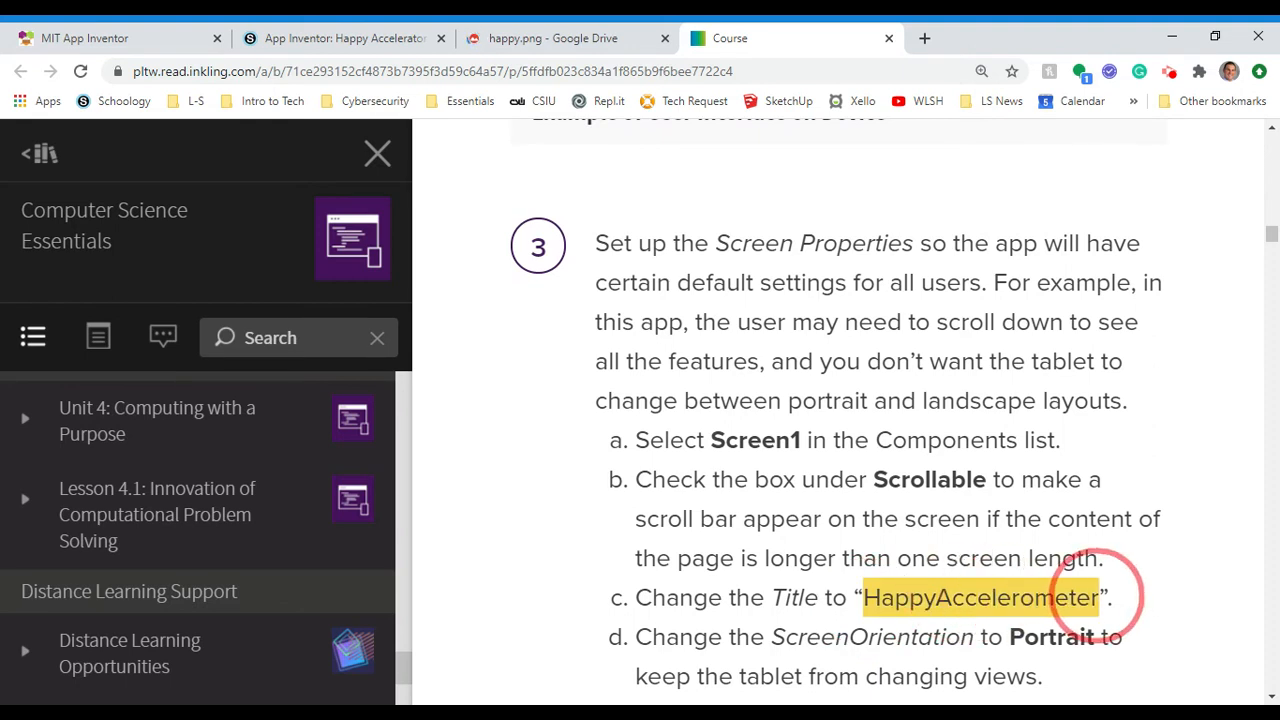
pyautogui.click(980, 597)
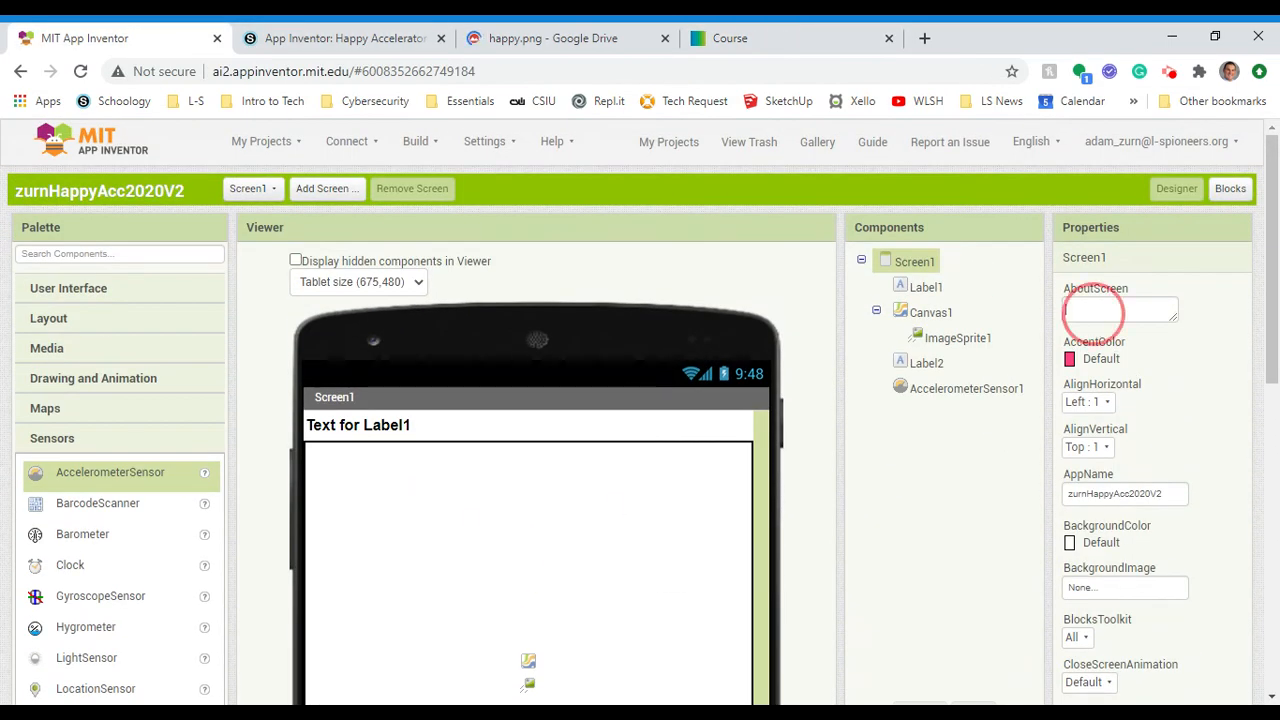
# Step: Enter HappyAccelerometer as Screen1's Title property
pyautogui.scroll(-3)
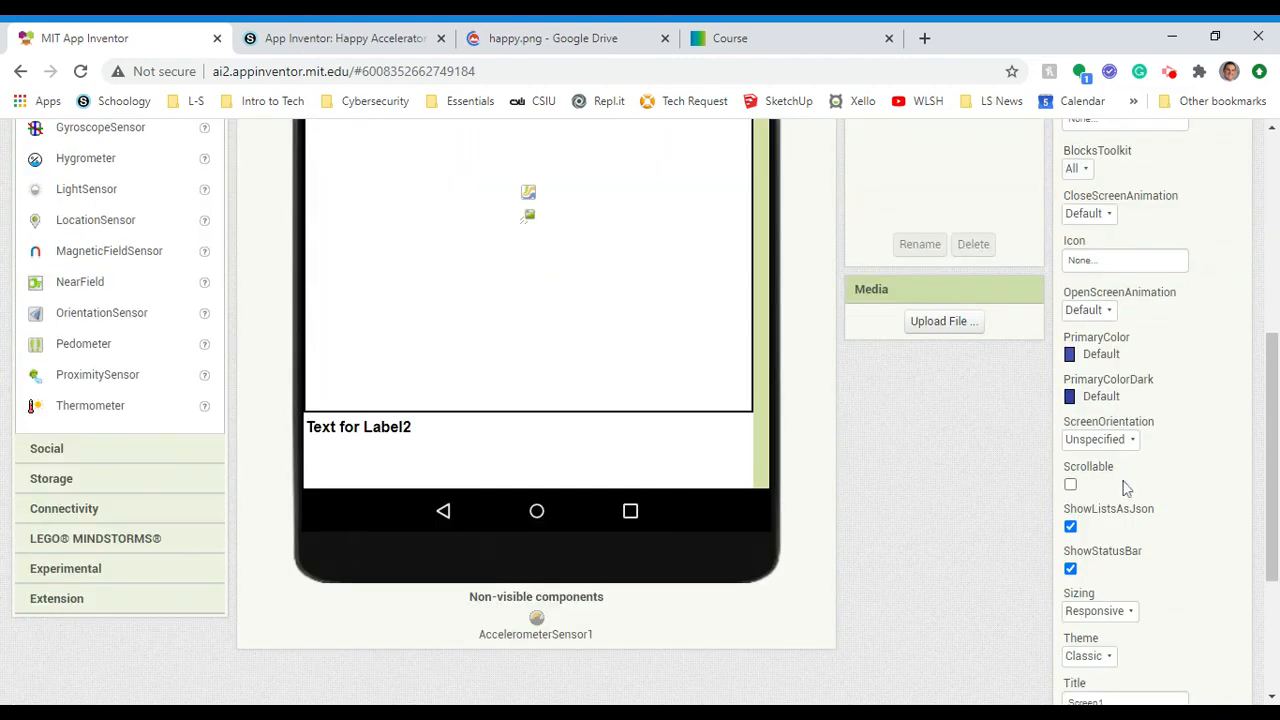
pyautogui.click(1125, 515)
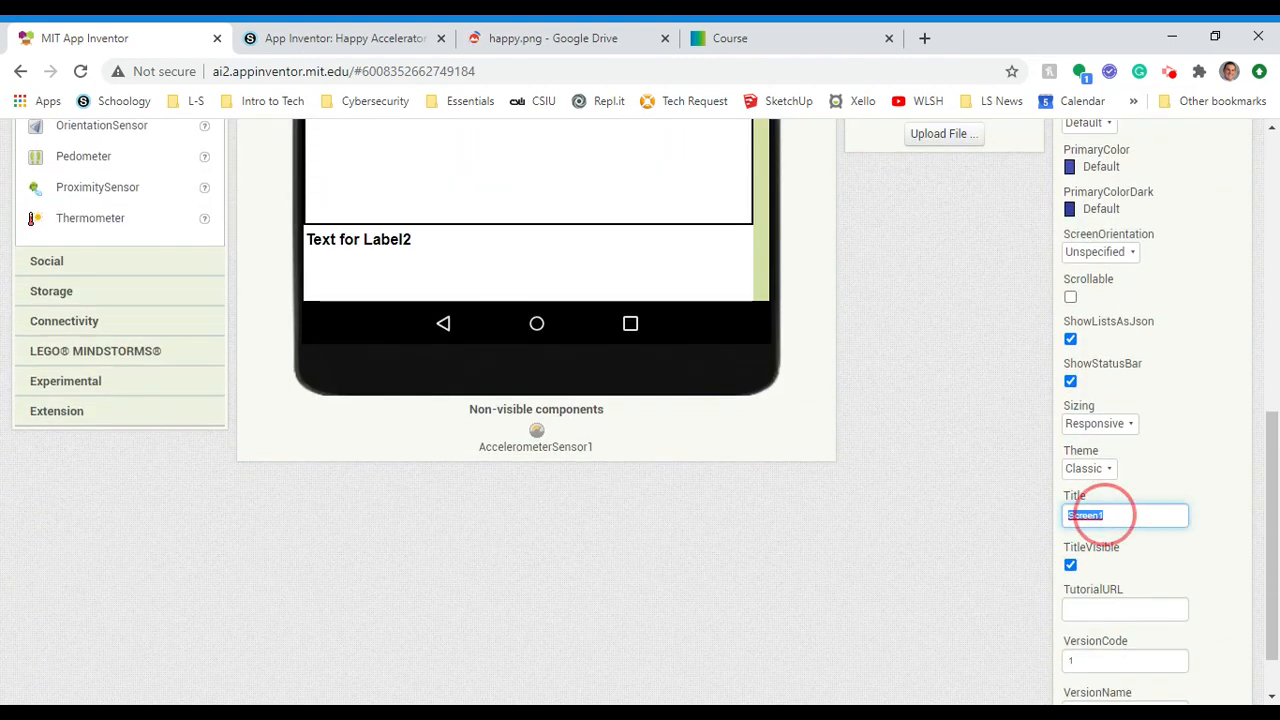
pyautogui.write('HappyAccelerometer')
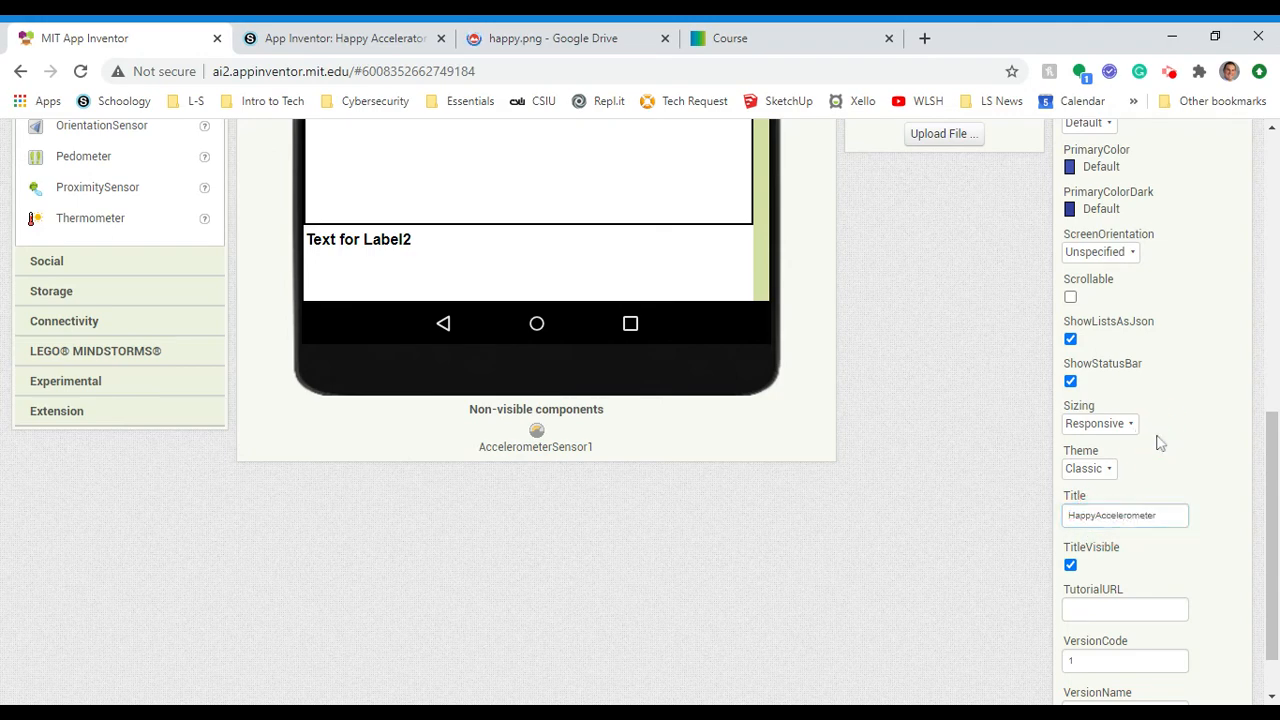
pyautogui.click(1099, 251)
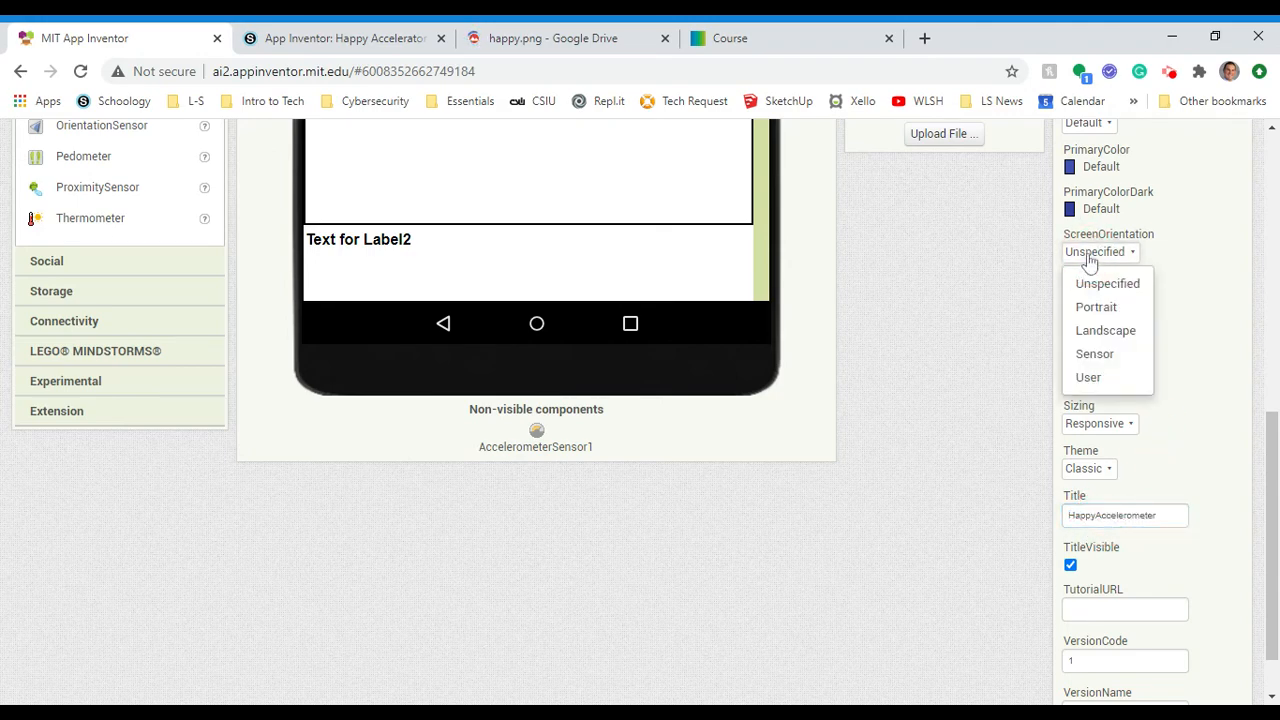
pyautogui.click(1096, 307)
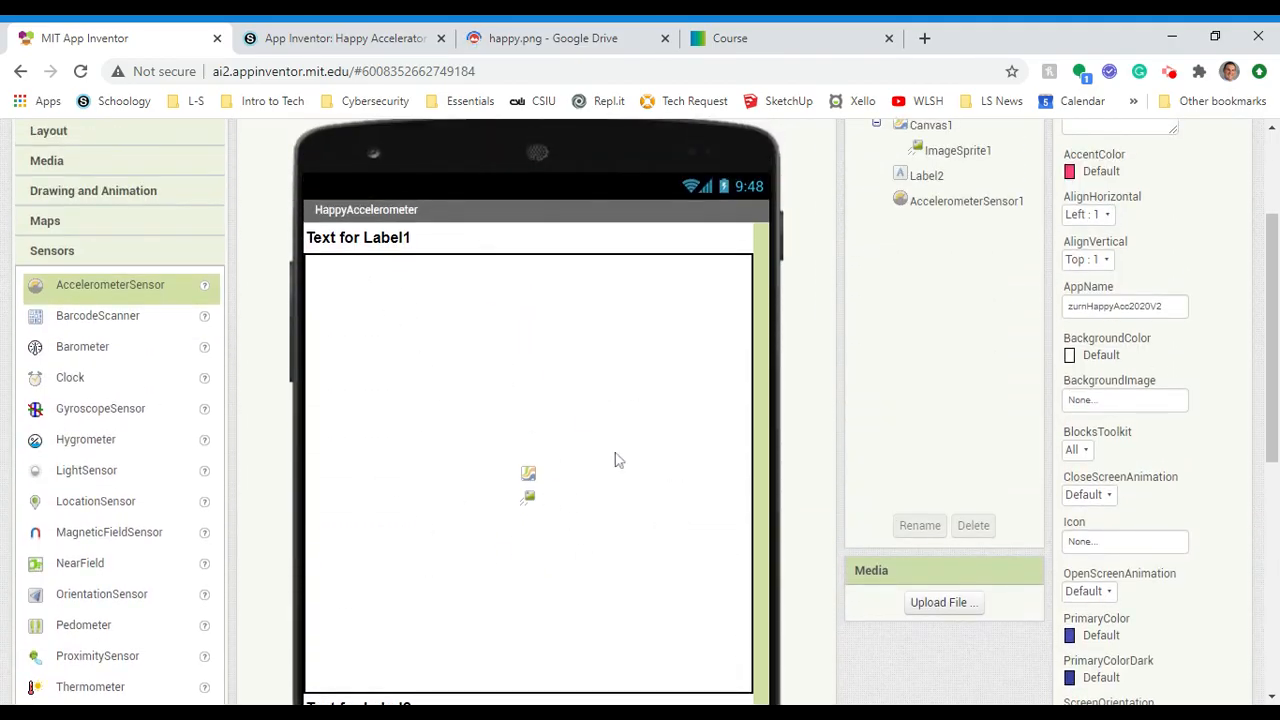
# Step: Upload happy.png as a media file via Upload File
pyautogui.click(943, 602)
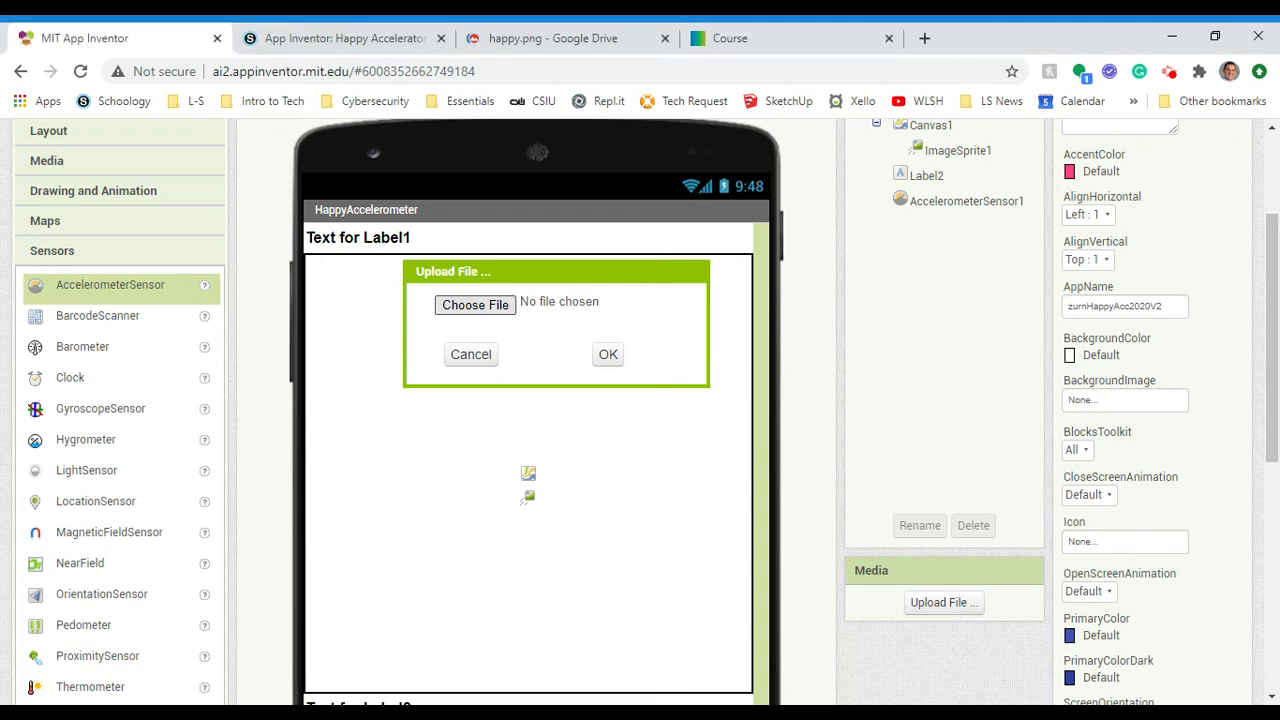
pyautogui.click(475, 304)
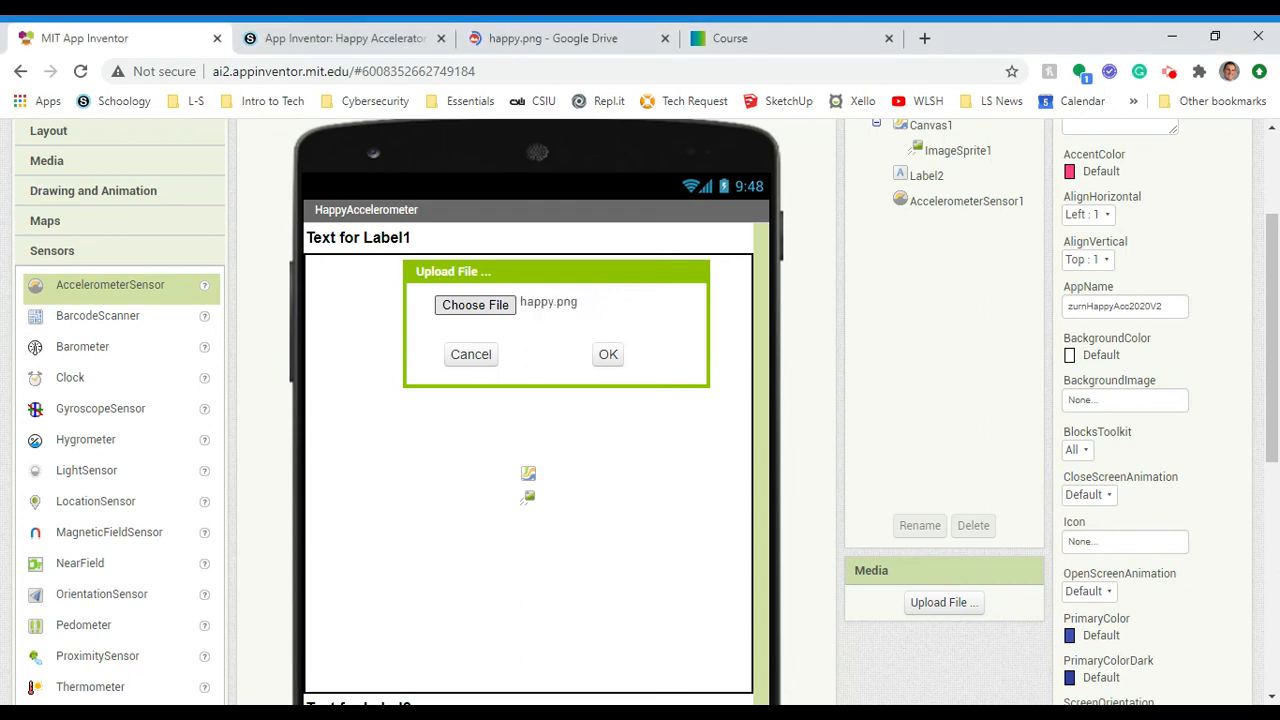
pyautogui.click(608, 354)
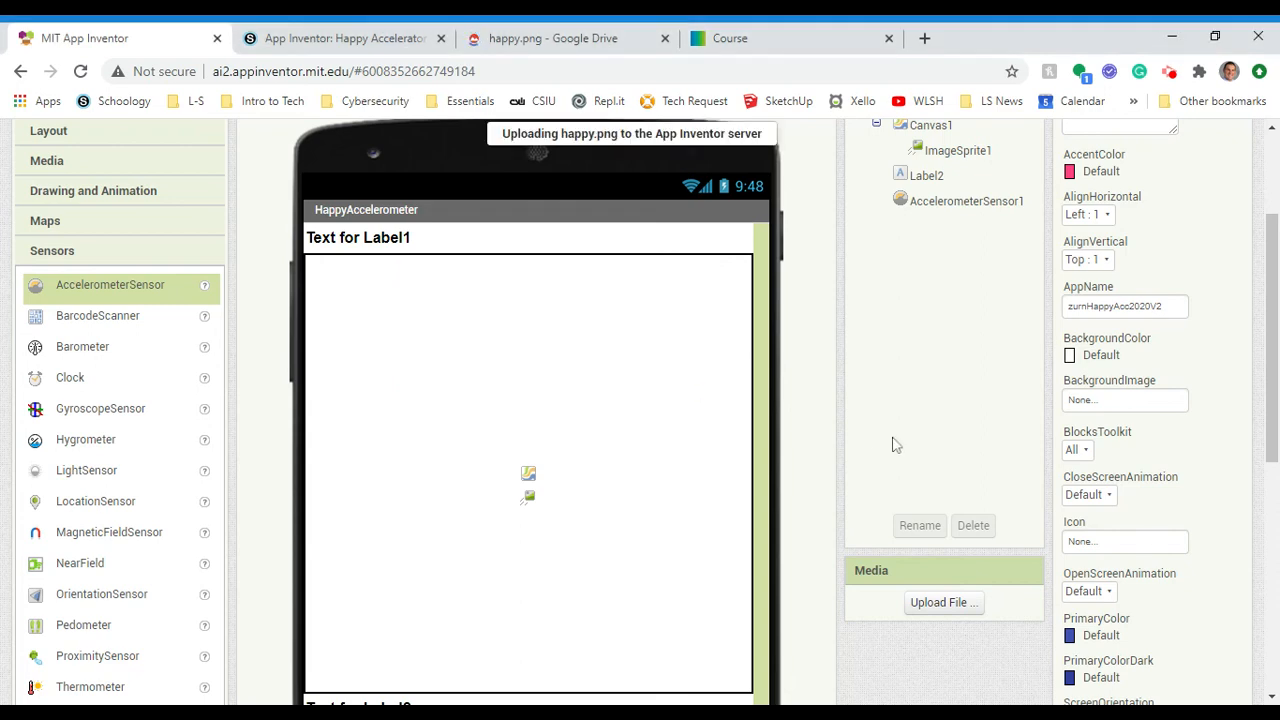
pyautogui.moveTo(921, 555)
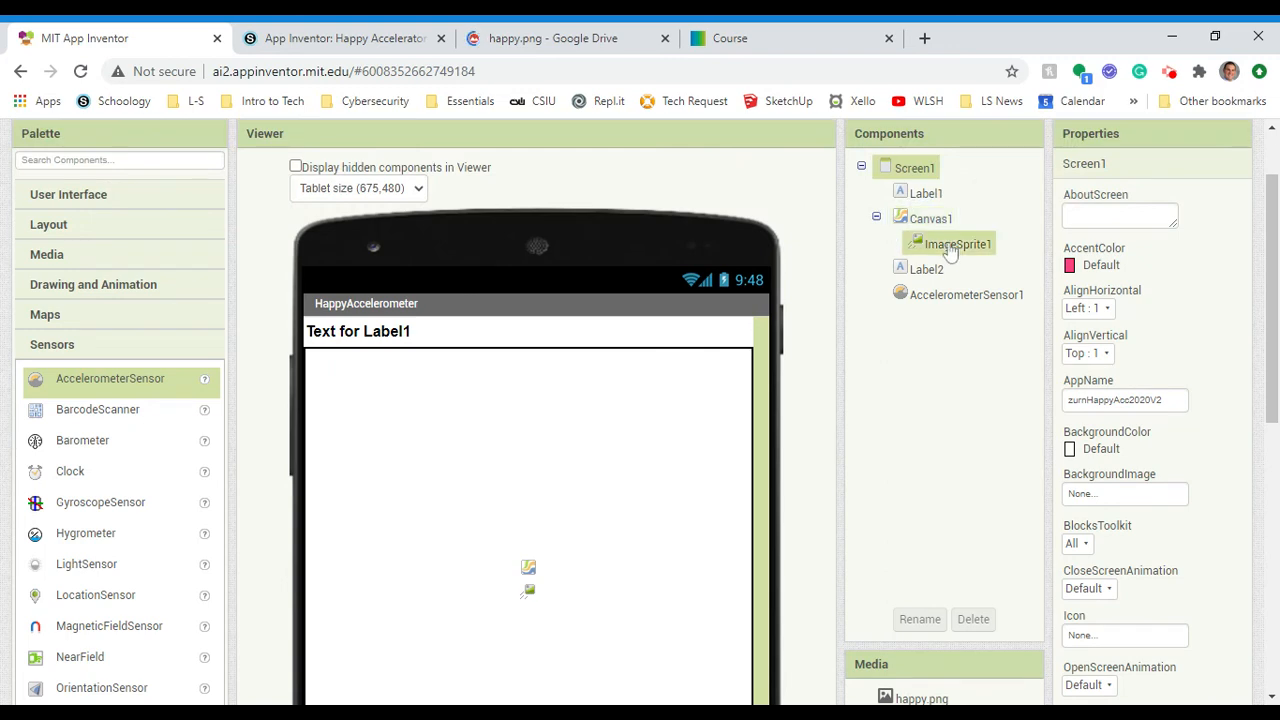
# Step: Give the image sprite the happy.png picture and drag the happy face higher on the canvas
pyautogui.click(957, 243)
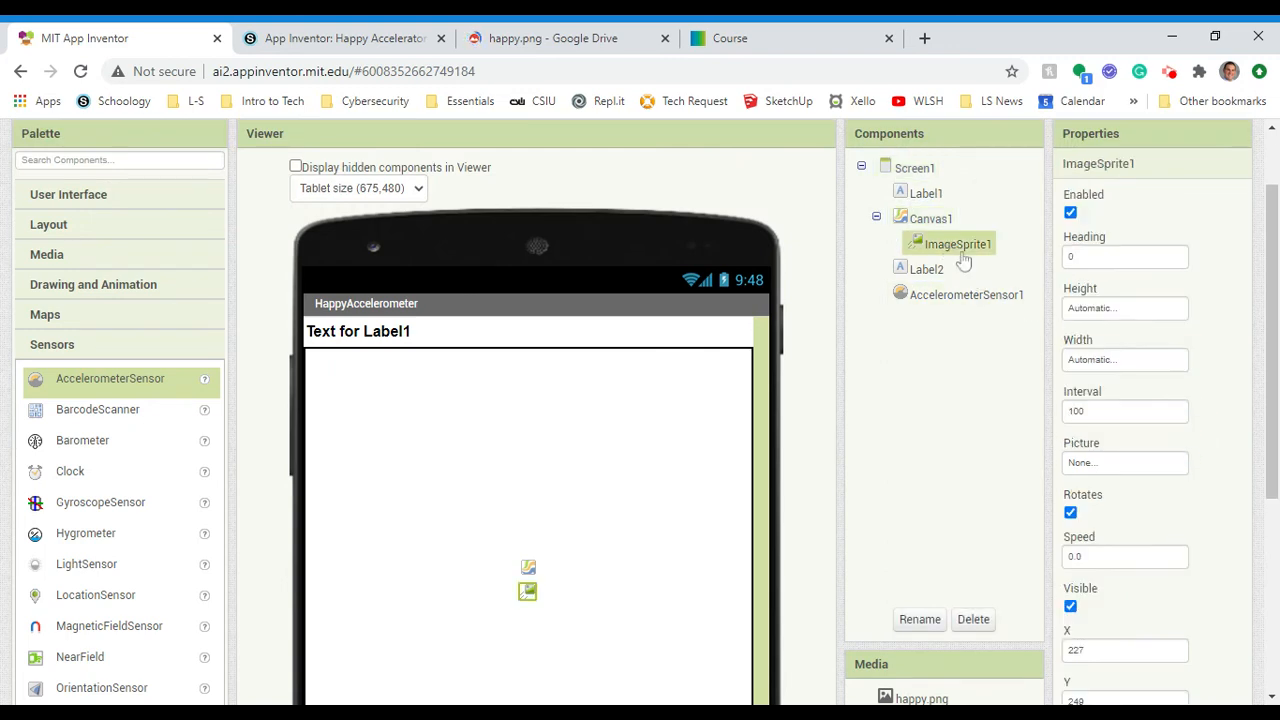
pyautogui.scroll(-3)
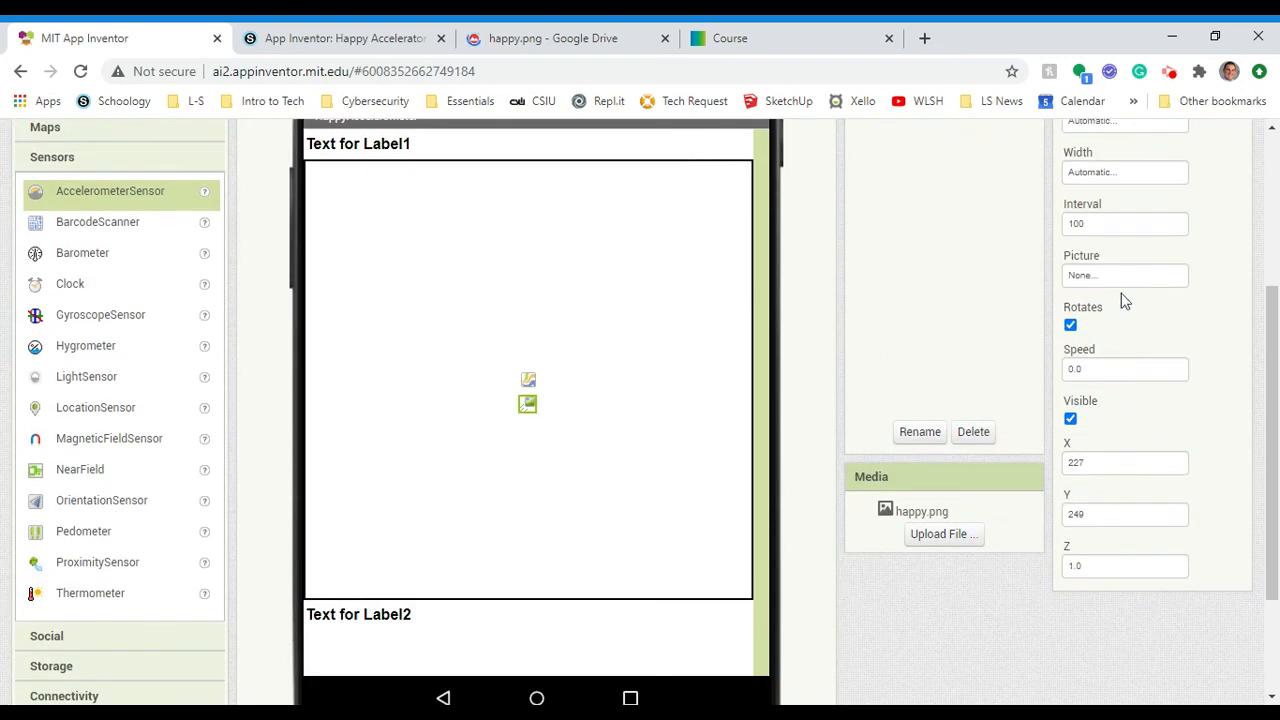
pyautogui.click(1124, 275)
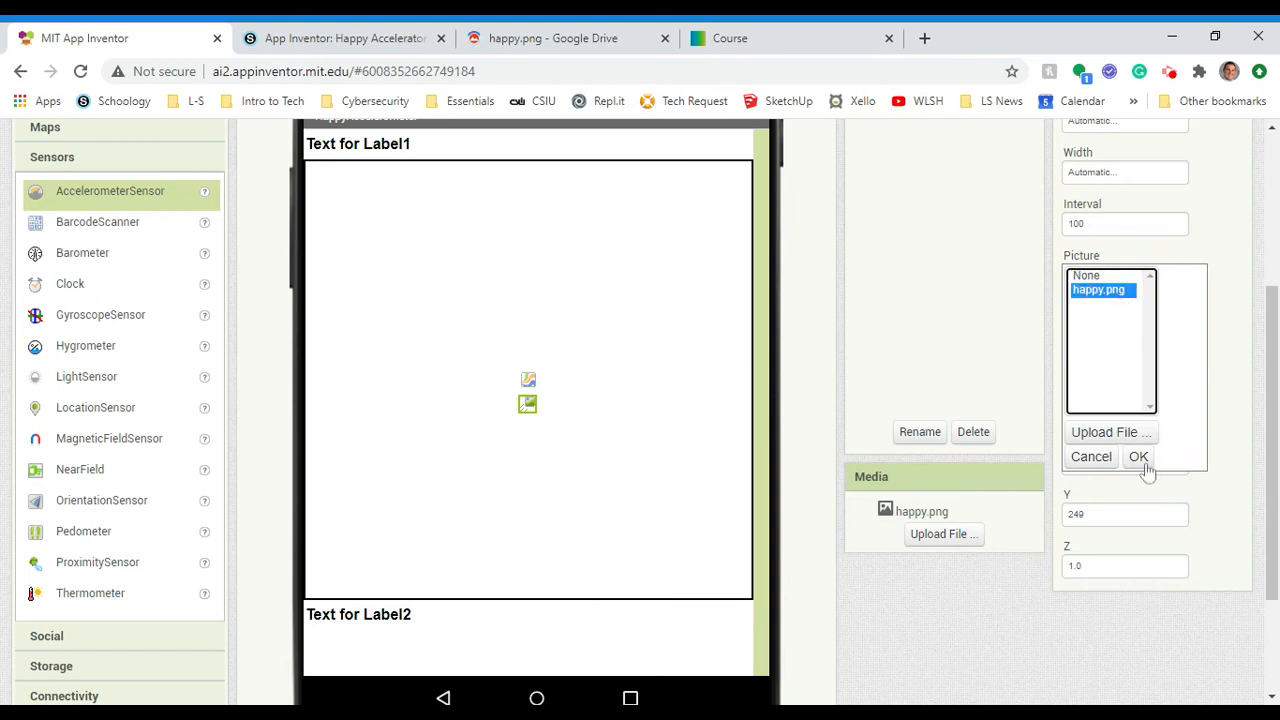
pyautogui.click(1138, 457)
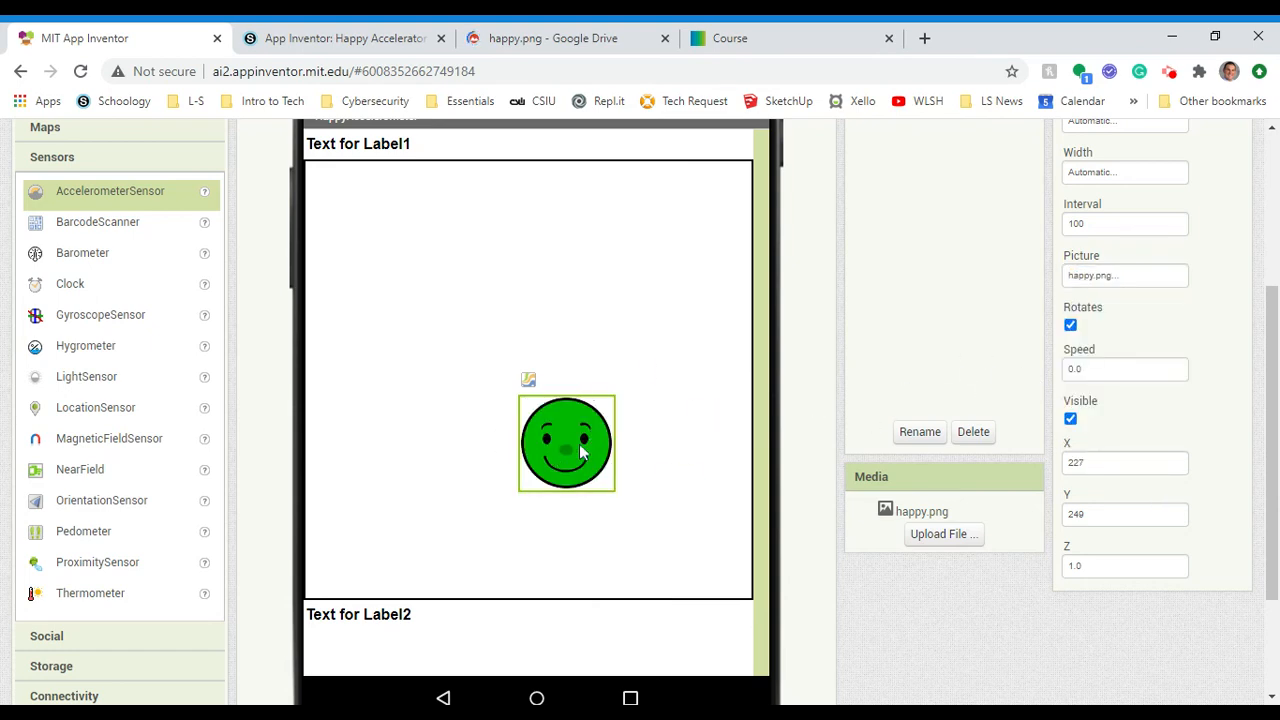
pyautogui.moveTo(566, 443); pyautogui.dragTo(526, 322)
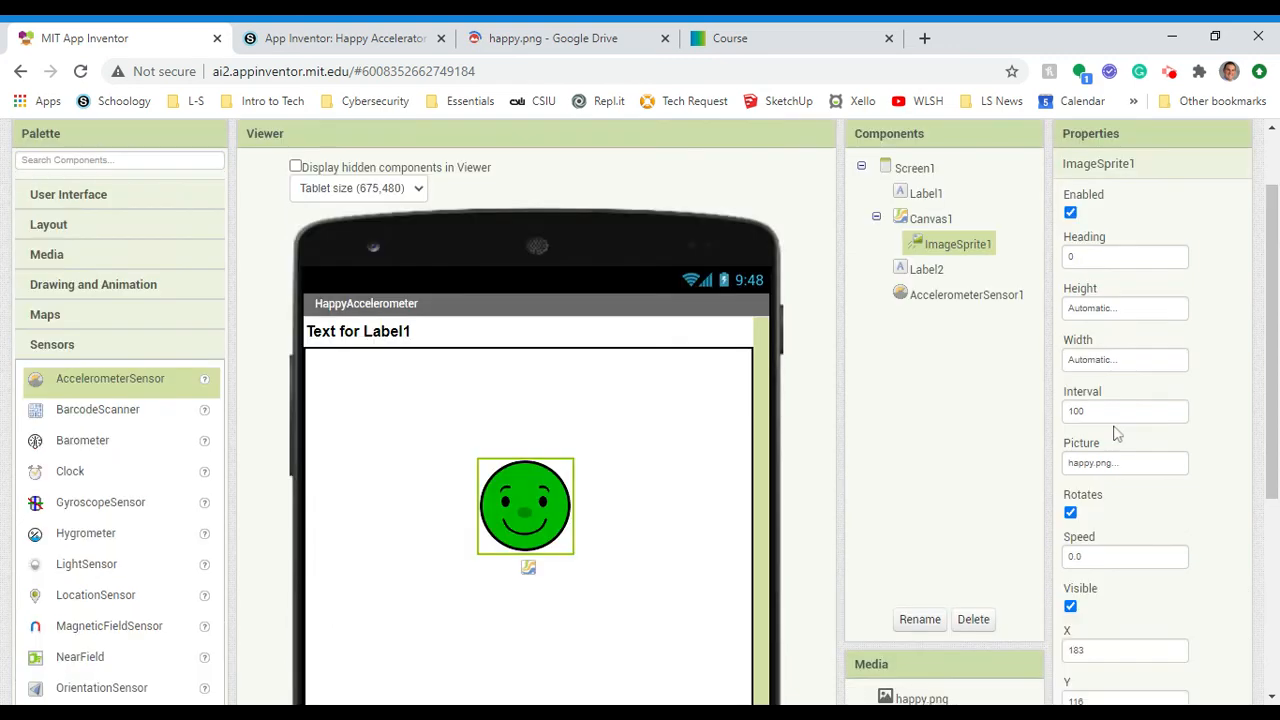
# Step: Set the happy face sprite's Width to 50 pixels and Height to 50 pixels
pyautogui.click(1124, 359)
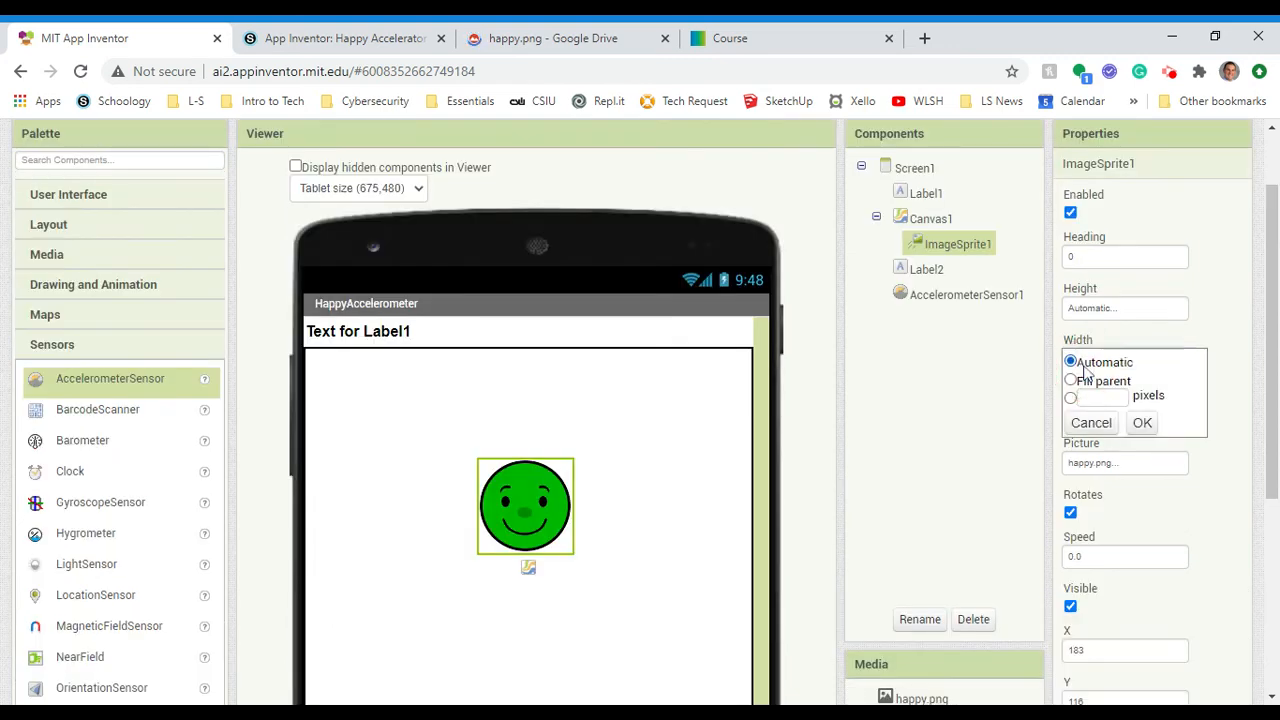
pyautogui.click(1071, 398)
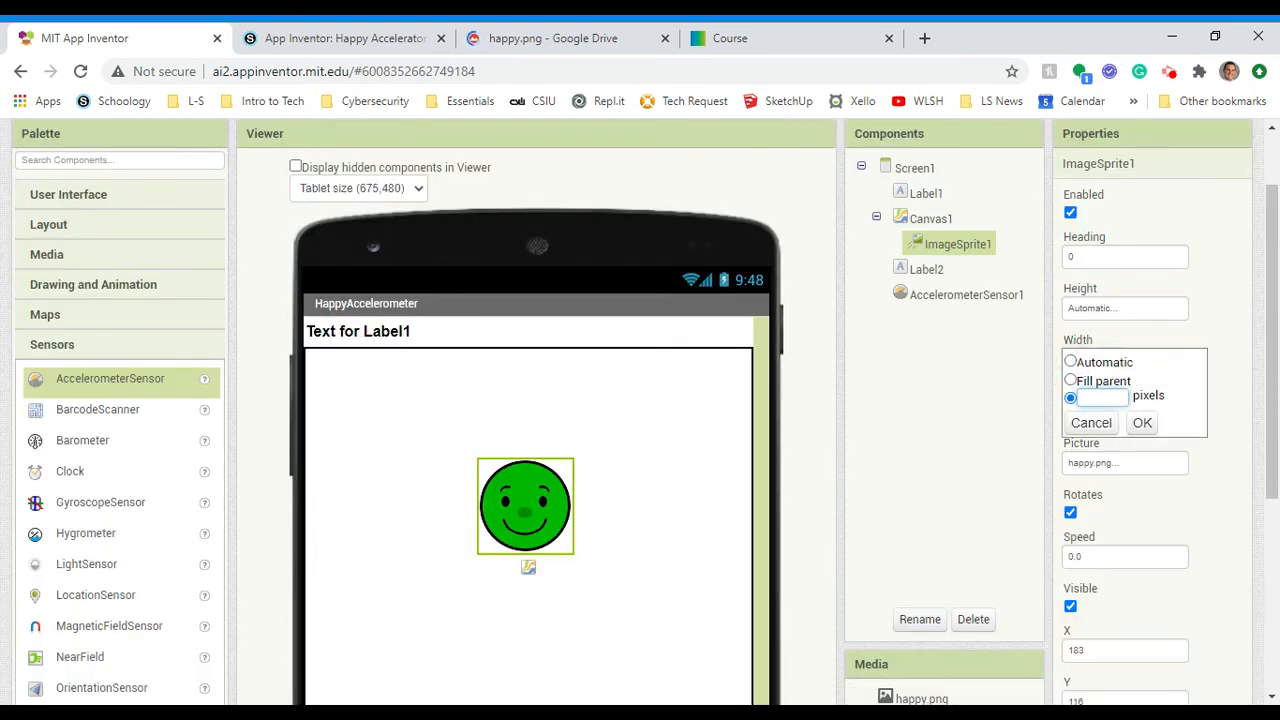
pyautogui.click(1142, 422)
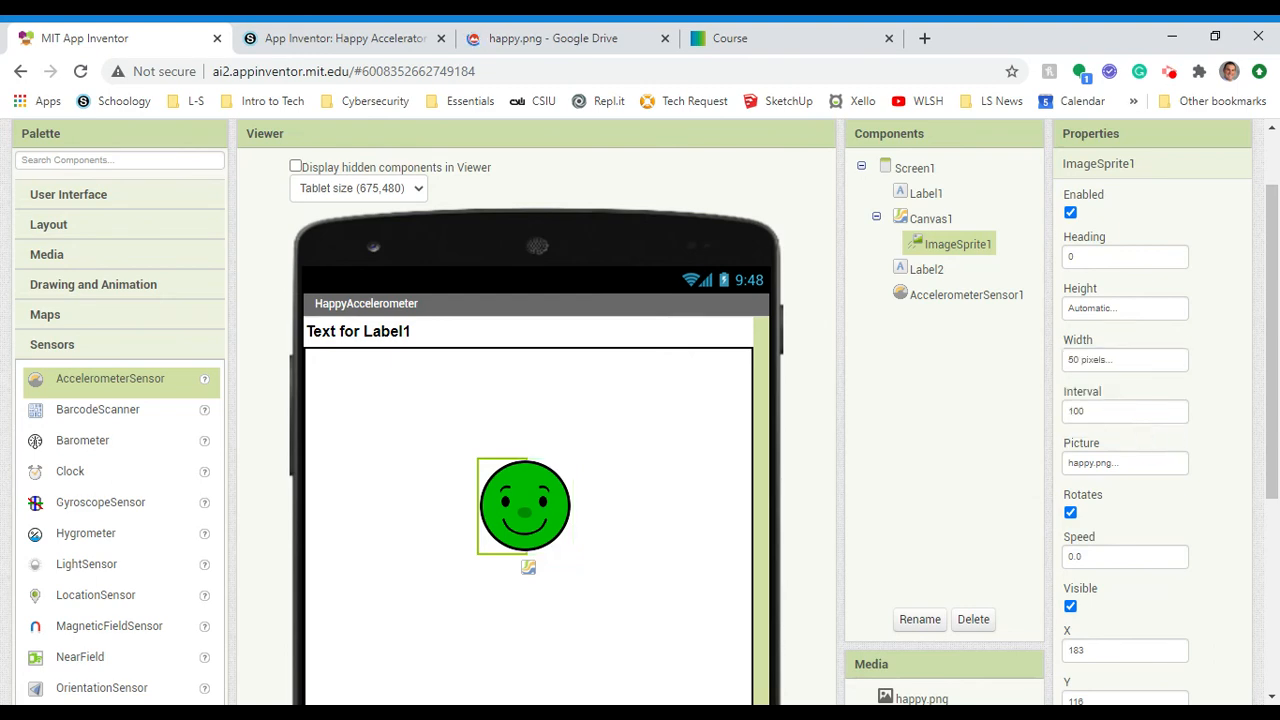
pyautogui.click(1124, 307)
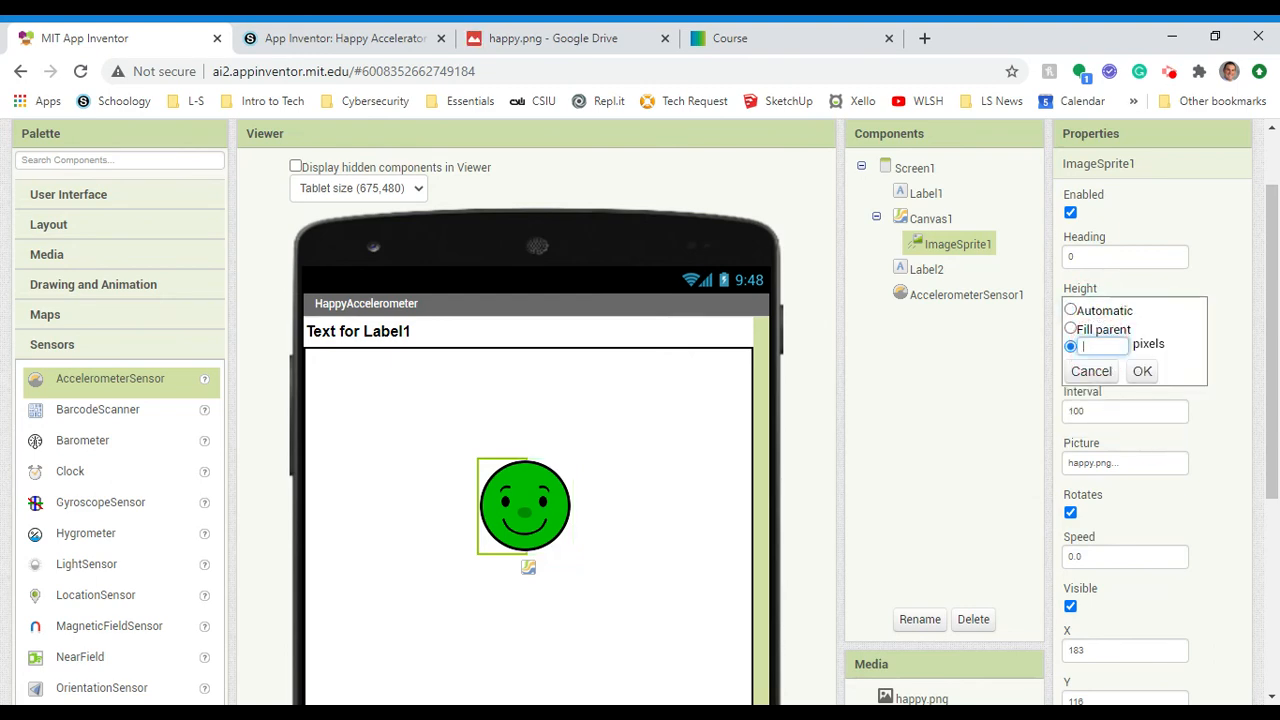
pyautogui.click(1141, 371)
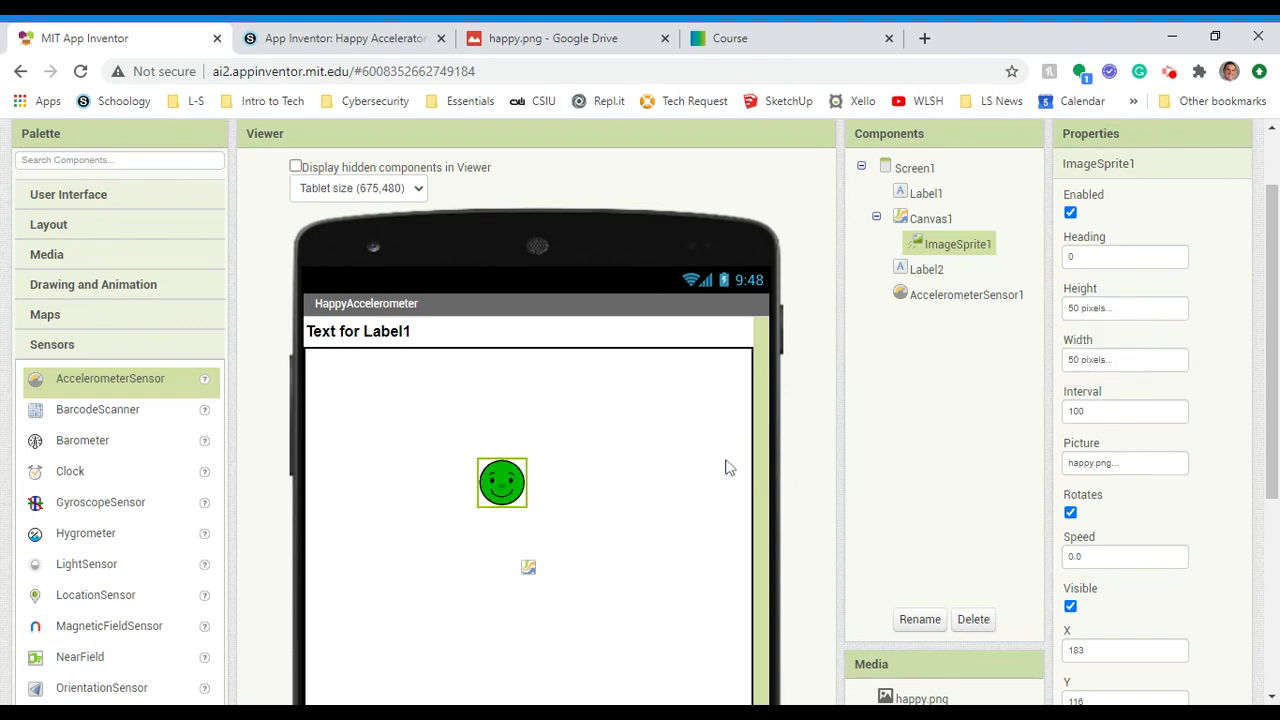
pyautogui.scroll(-3)
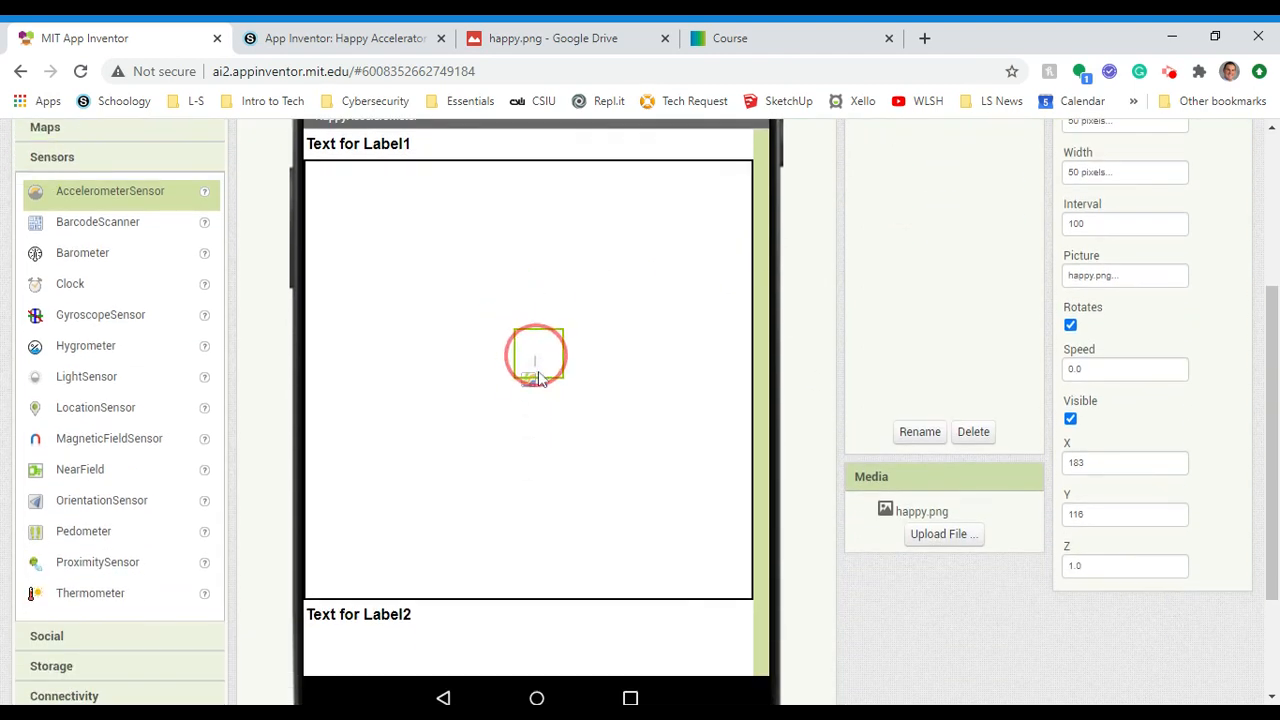
# Step: Drag the happy face to the canvas centre, about X 194, Y 210
pyautogui.moveTo(535, 355); pyautogui.dragTo(508, 393)
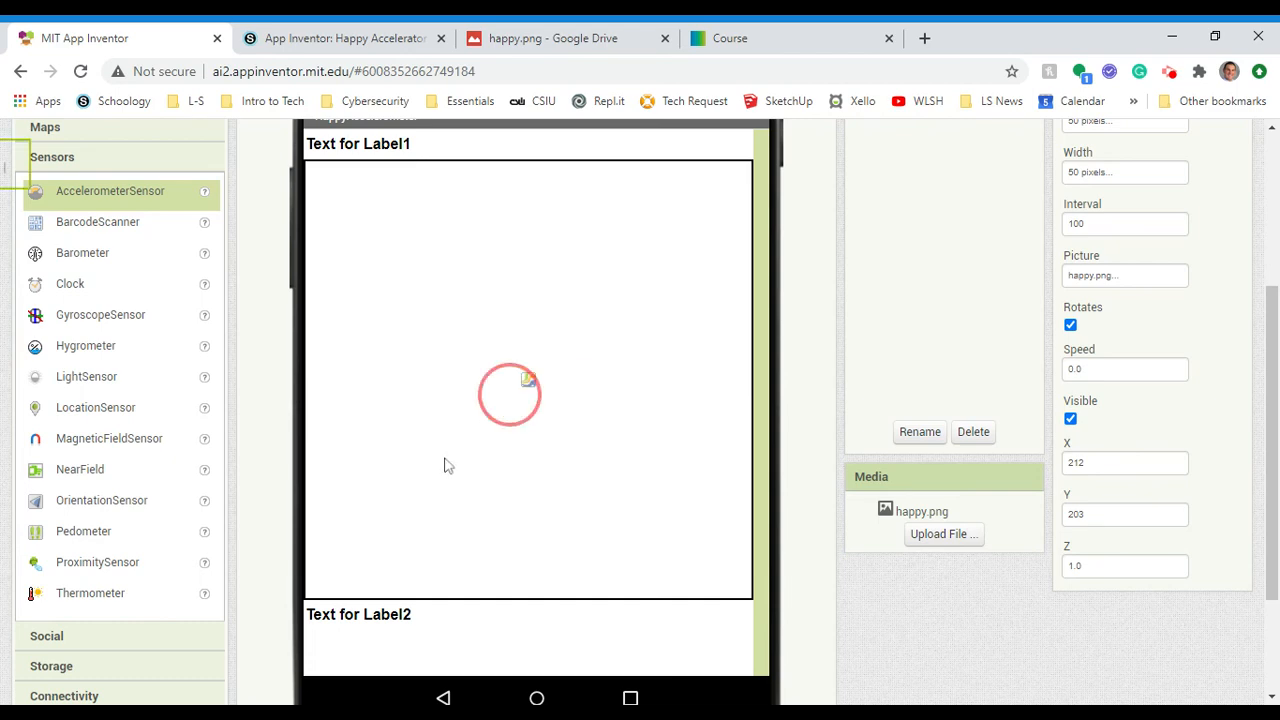
pyautogui.moveTo(509, 395); pyautogui.dragTo(515, 415)
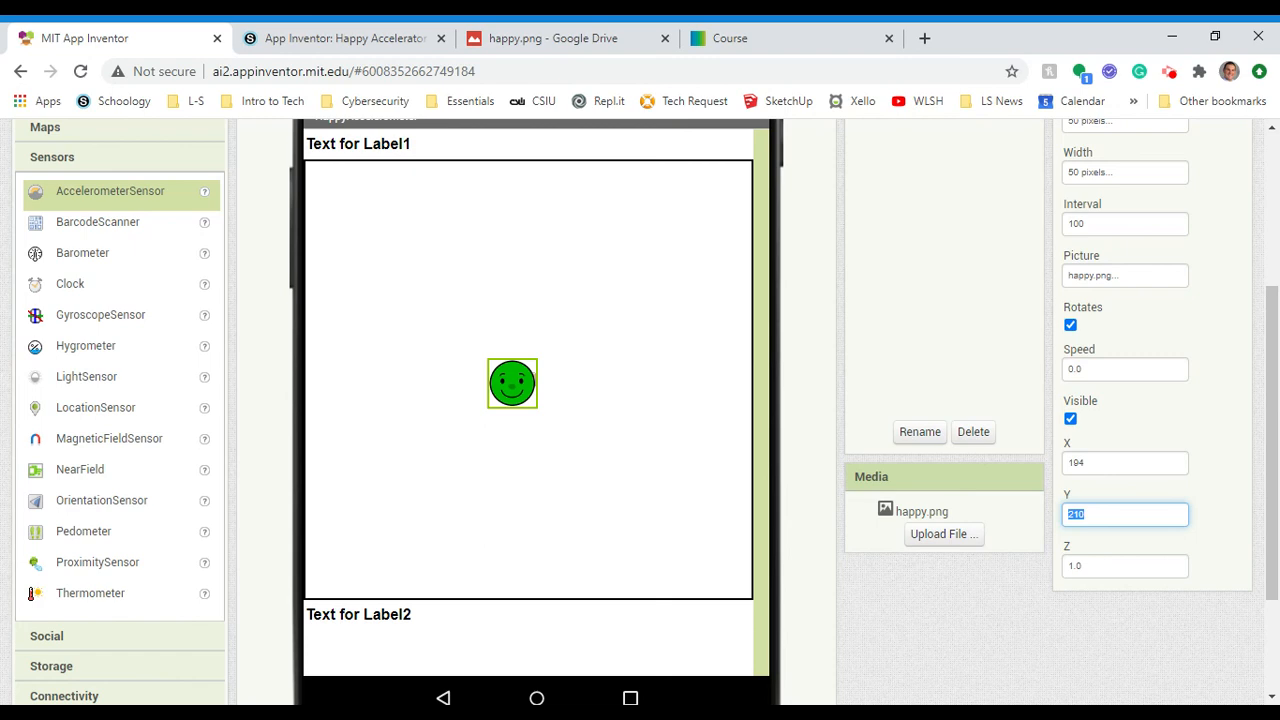
pyautogui.moveTo(341, 415)
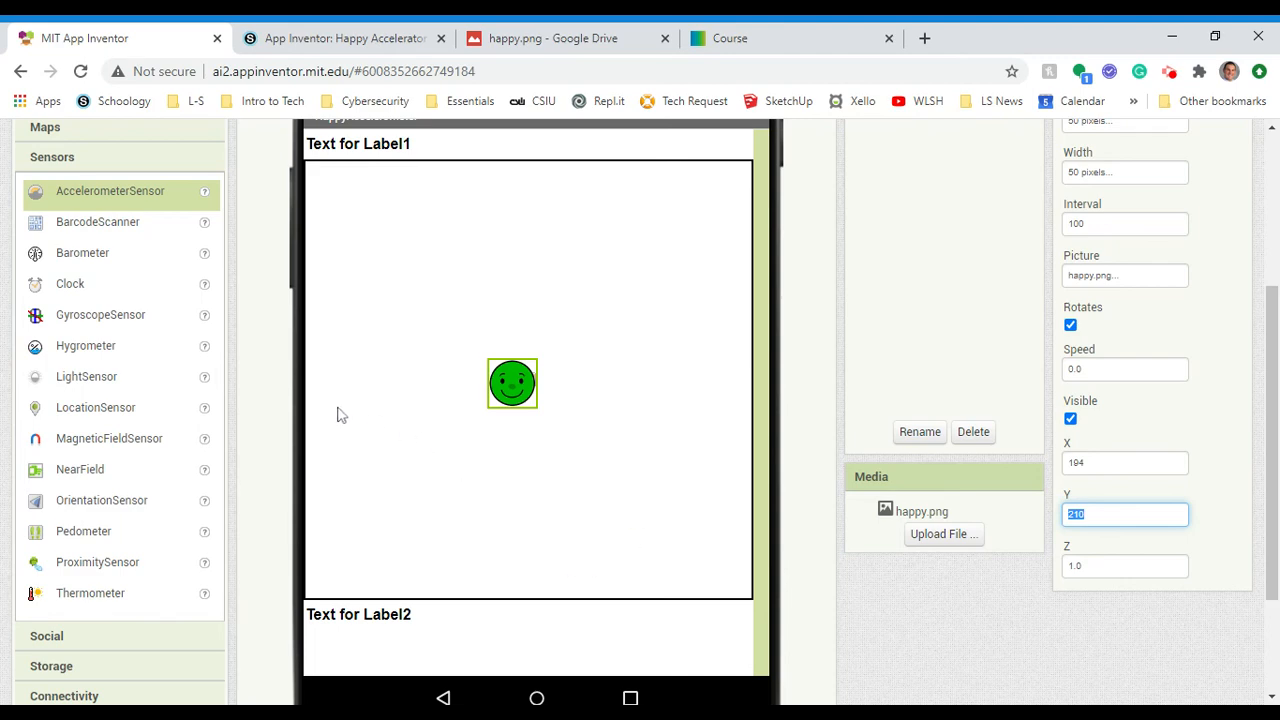
pyautogui.moveTo(779, 380)
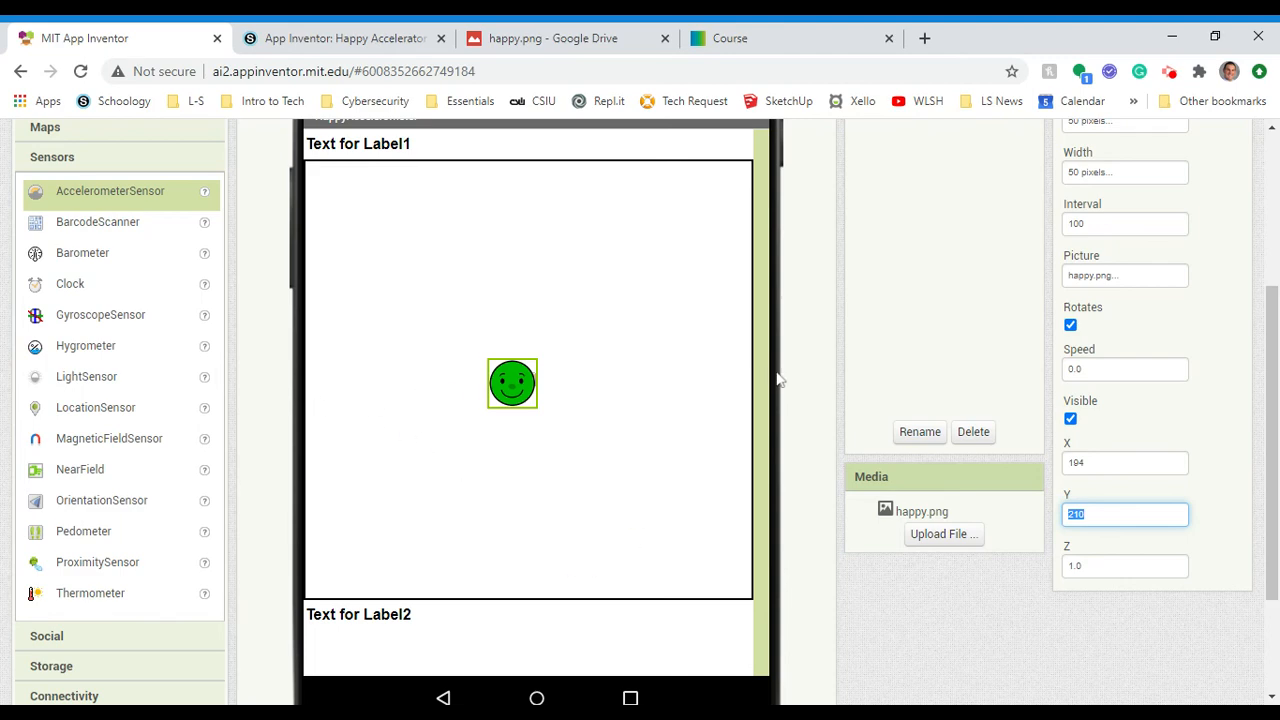
pyautogui.moveTo(744, 393)
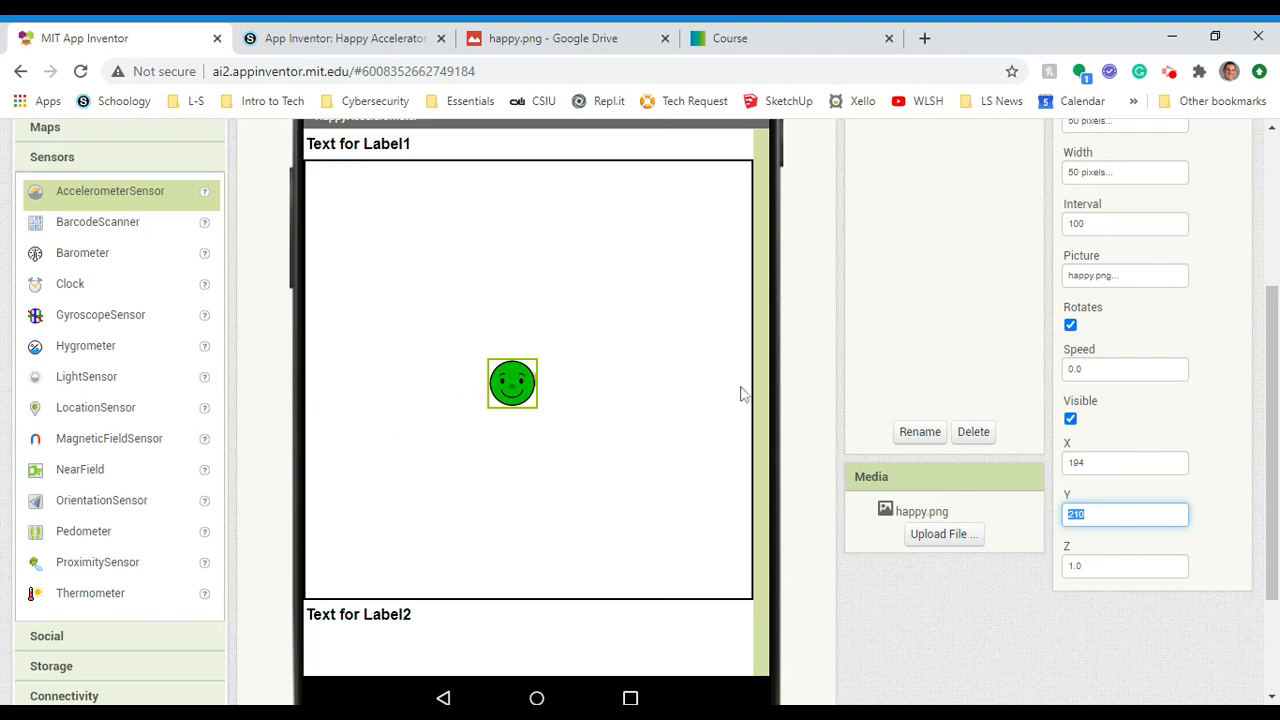
pyautogui.moveTo(516, 332)
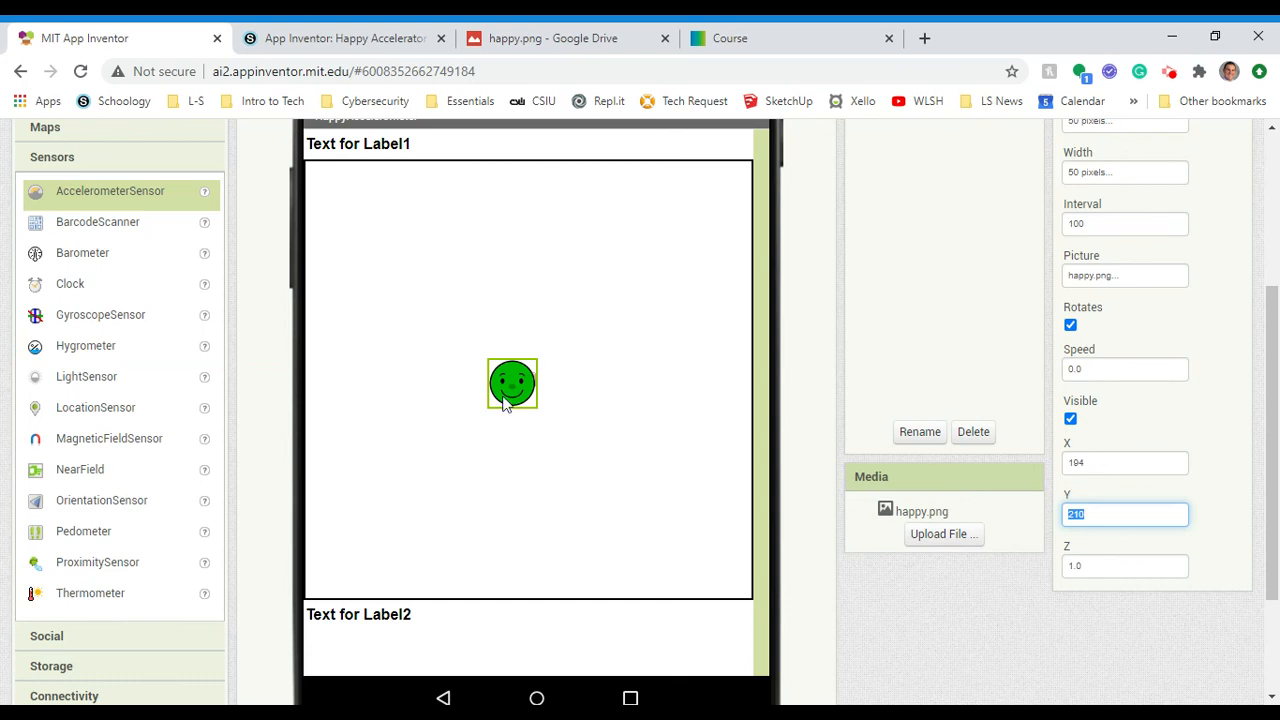
pyautogui.moveTo(585, 395)
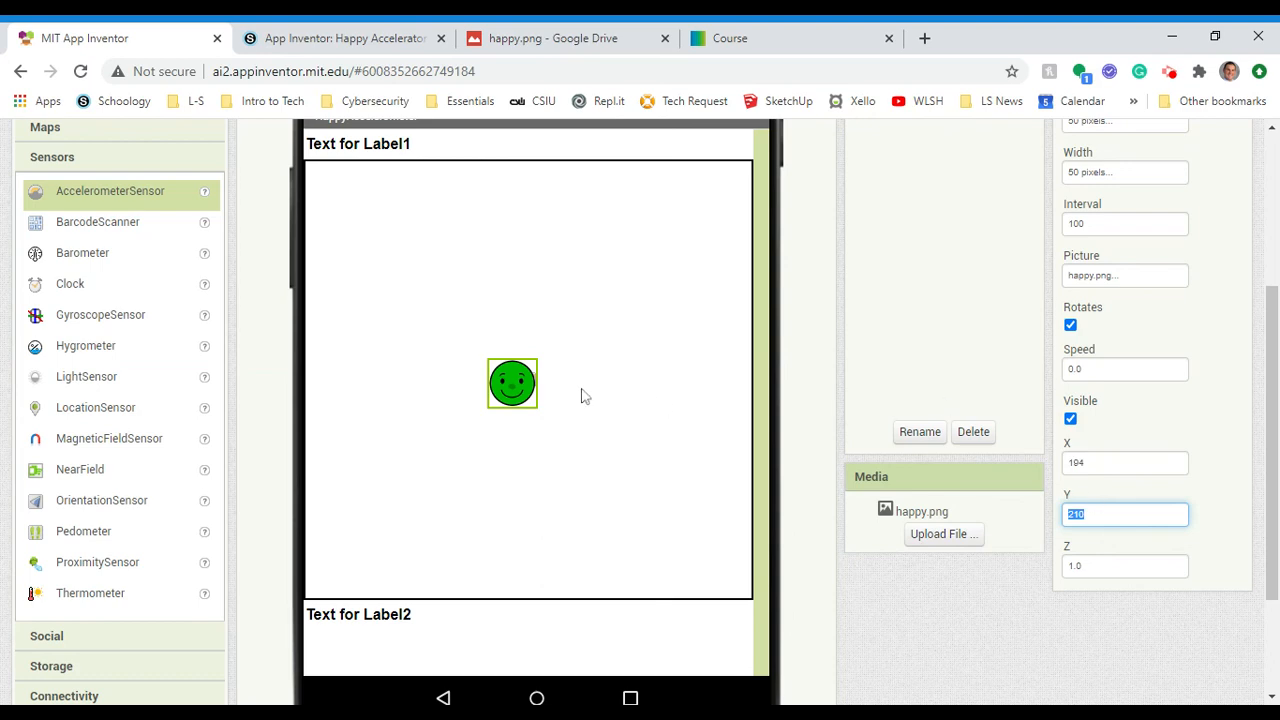
pyautogui.moveTo(935, 374)
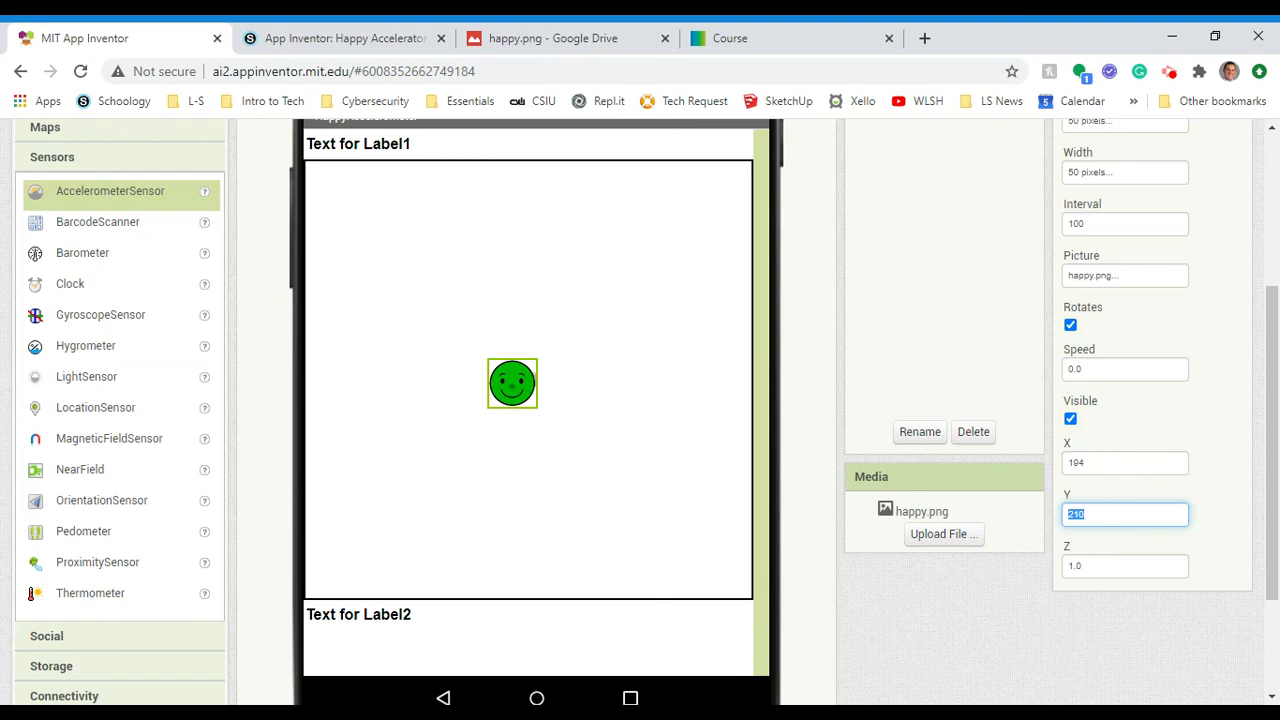
pyautogui.click(345, 38)
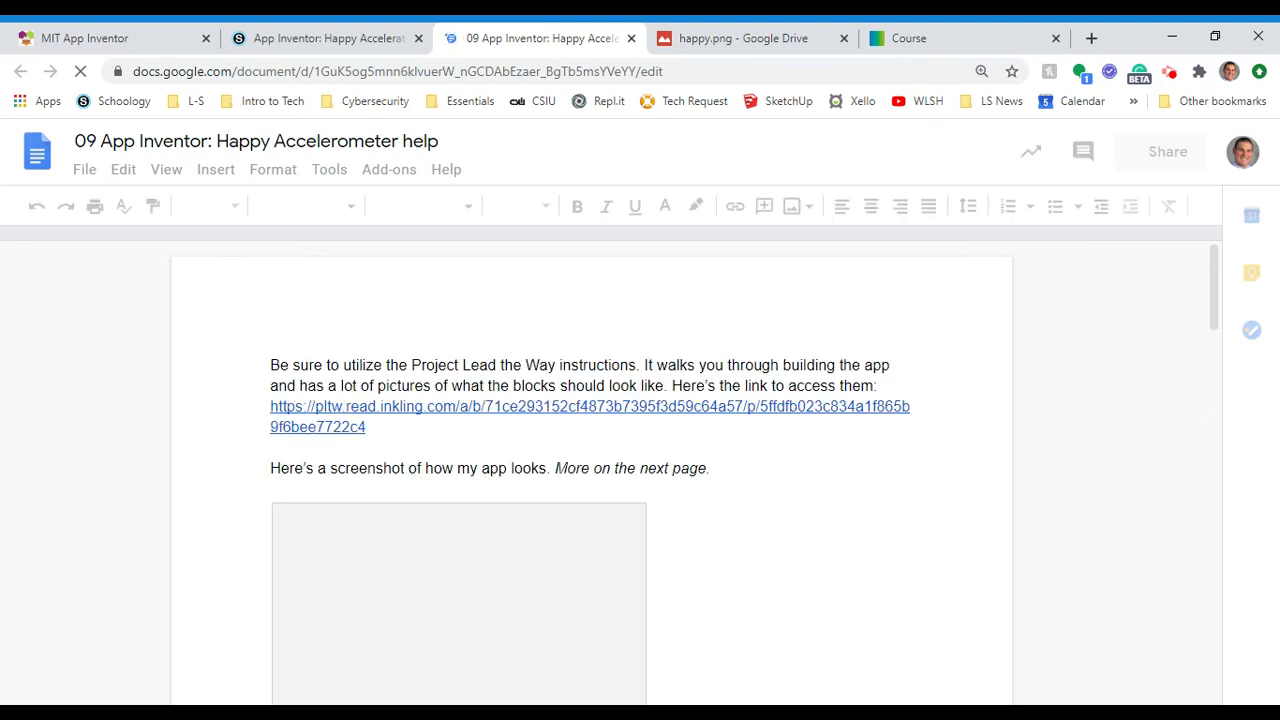
# Step: Return to the Schoology Happy Accelerometer assignment tab
pyautogui.click(325, 38)
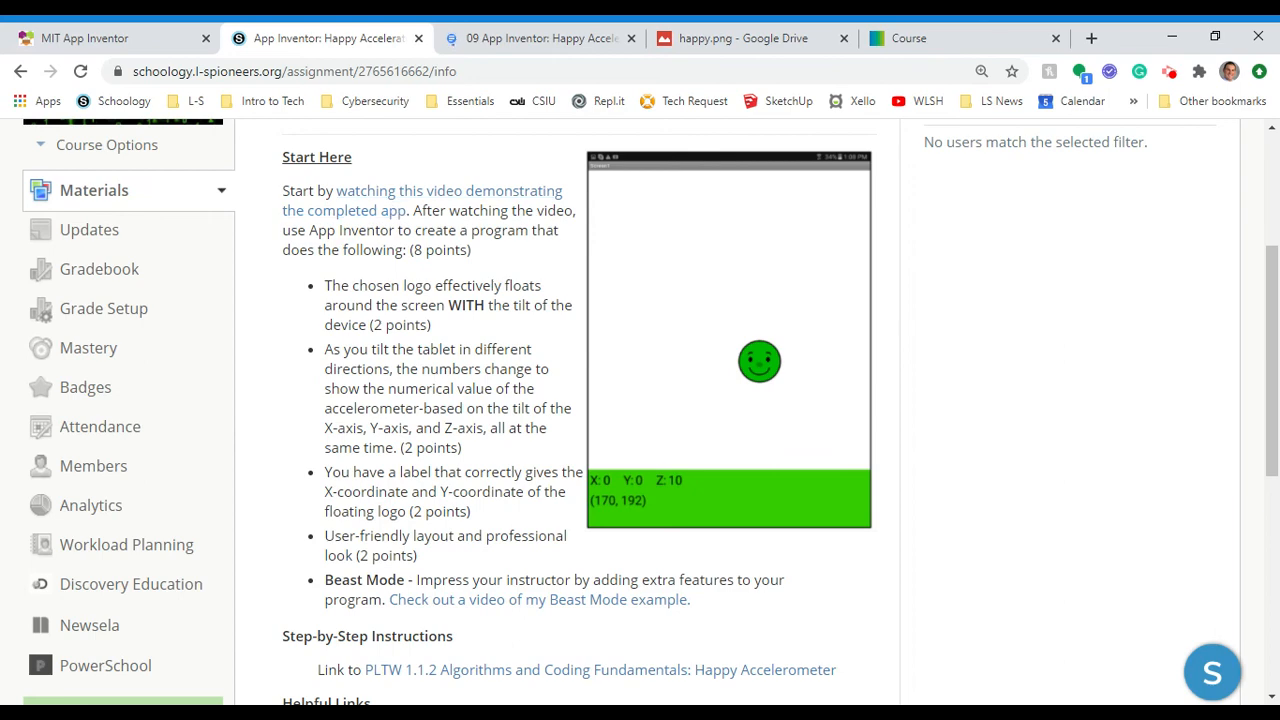
# Step: Scroll to What to Submit and select the example filename zurnHappyAccelerator.aia
pyautogui.scroll(-3)
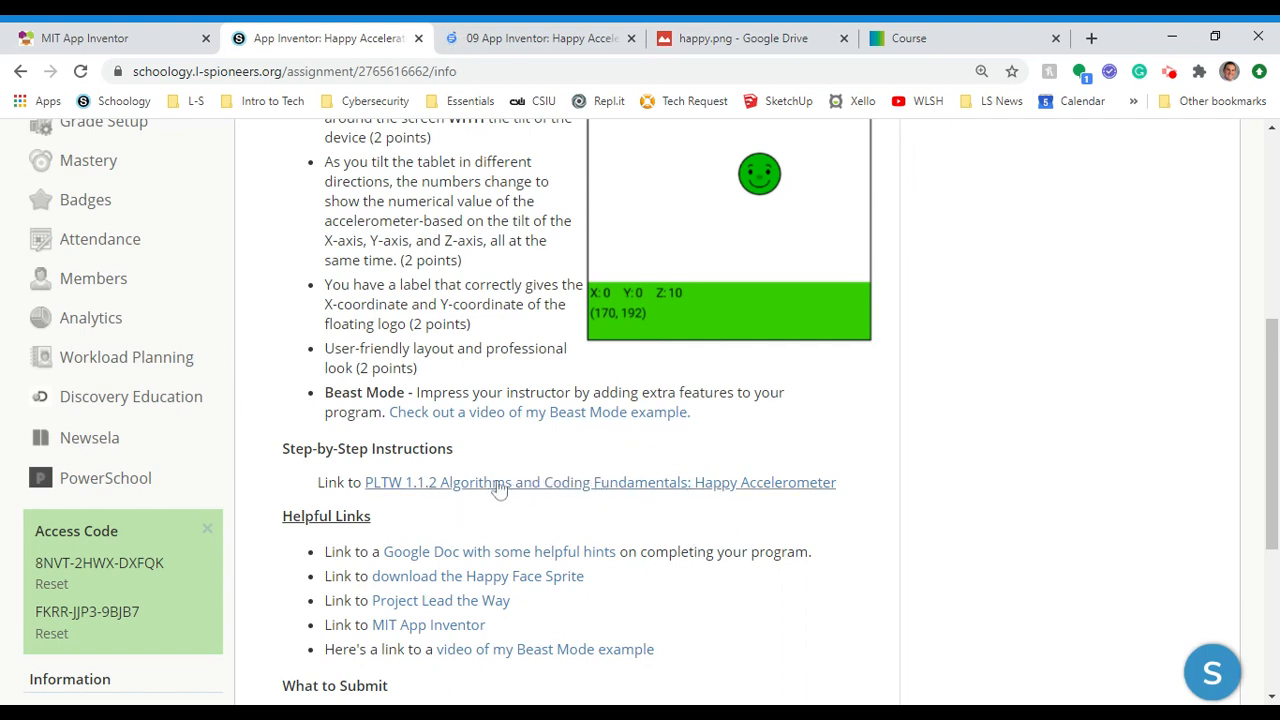
pyautogui.scroll(-3)
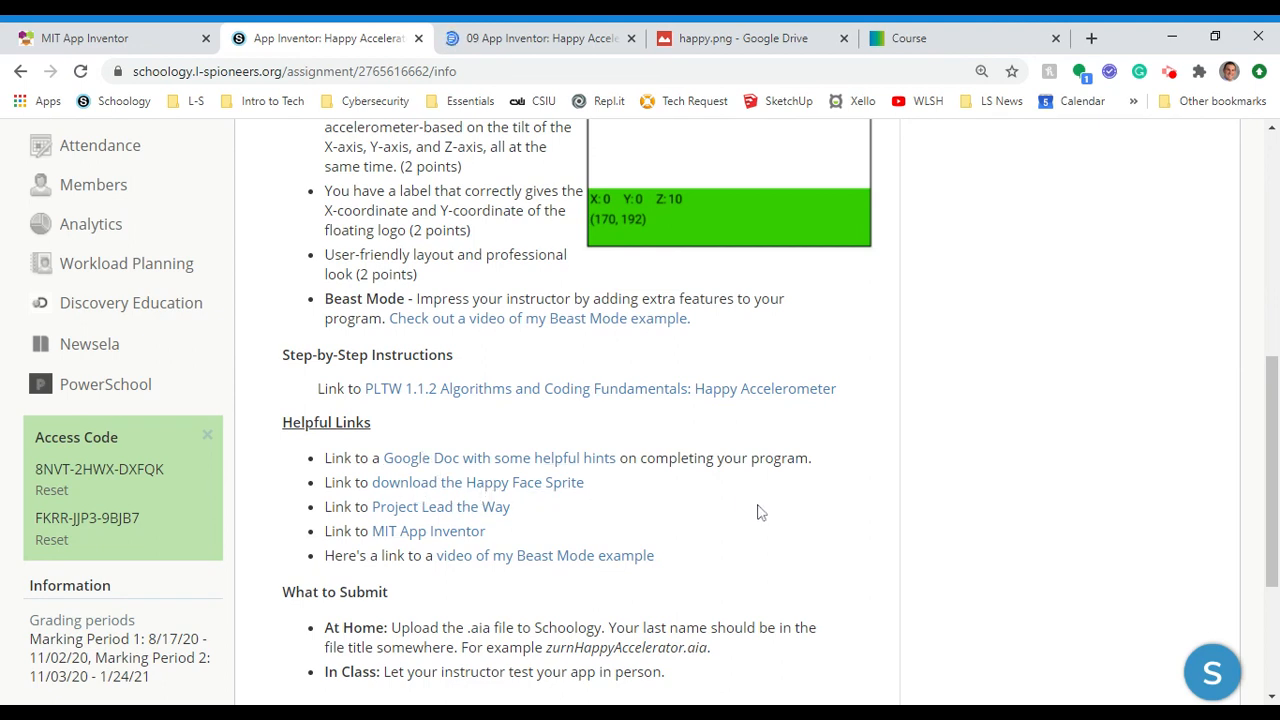
pyautogui.scroll(-3)
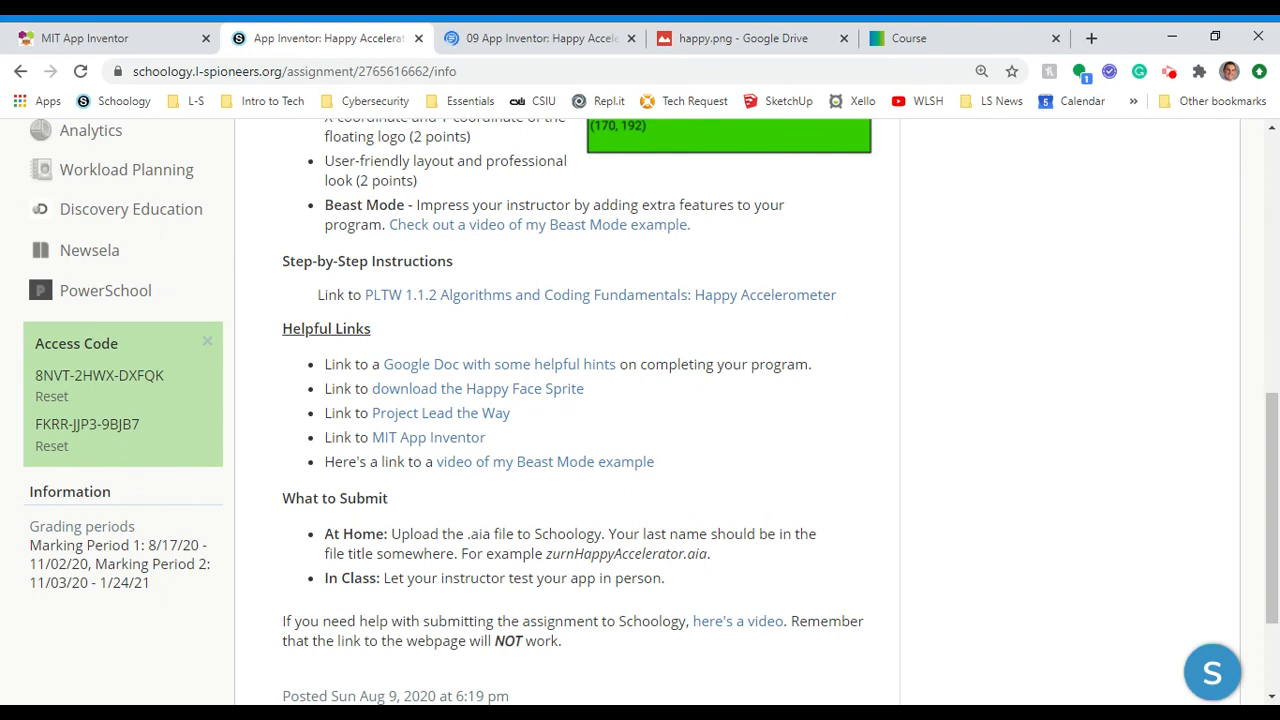
pyautogui.doubleClick(627, 553)
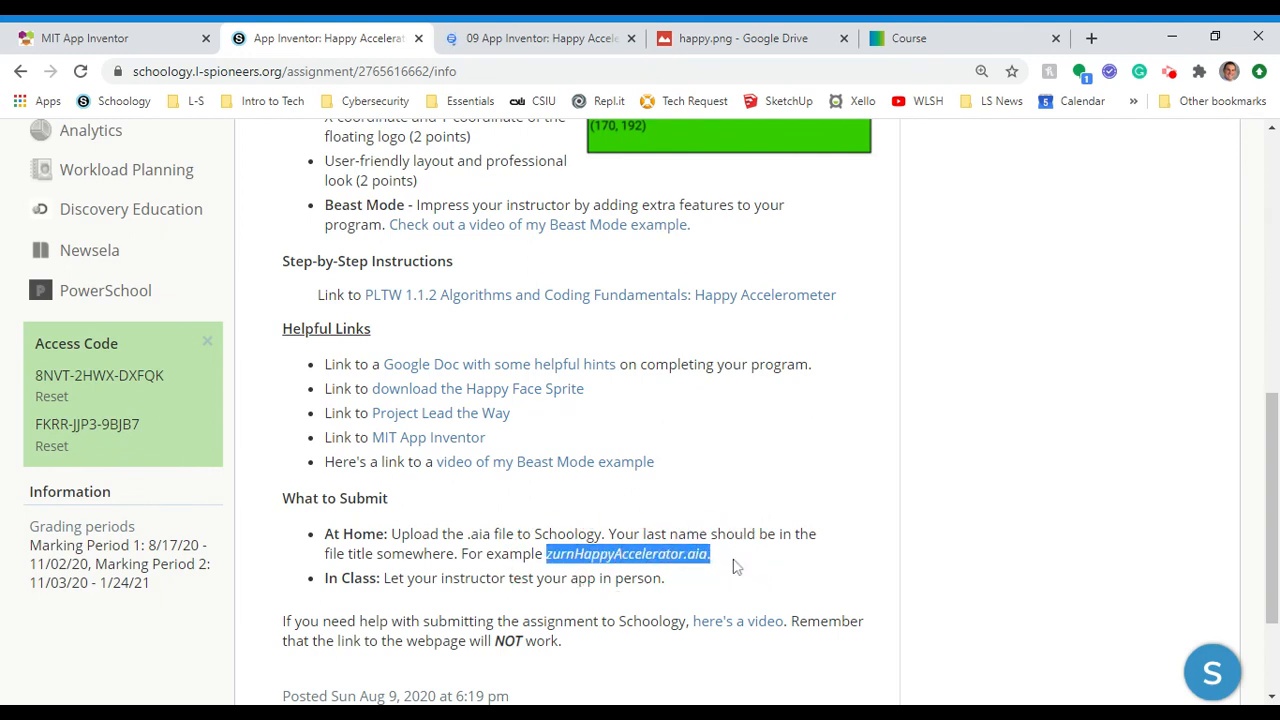